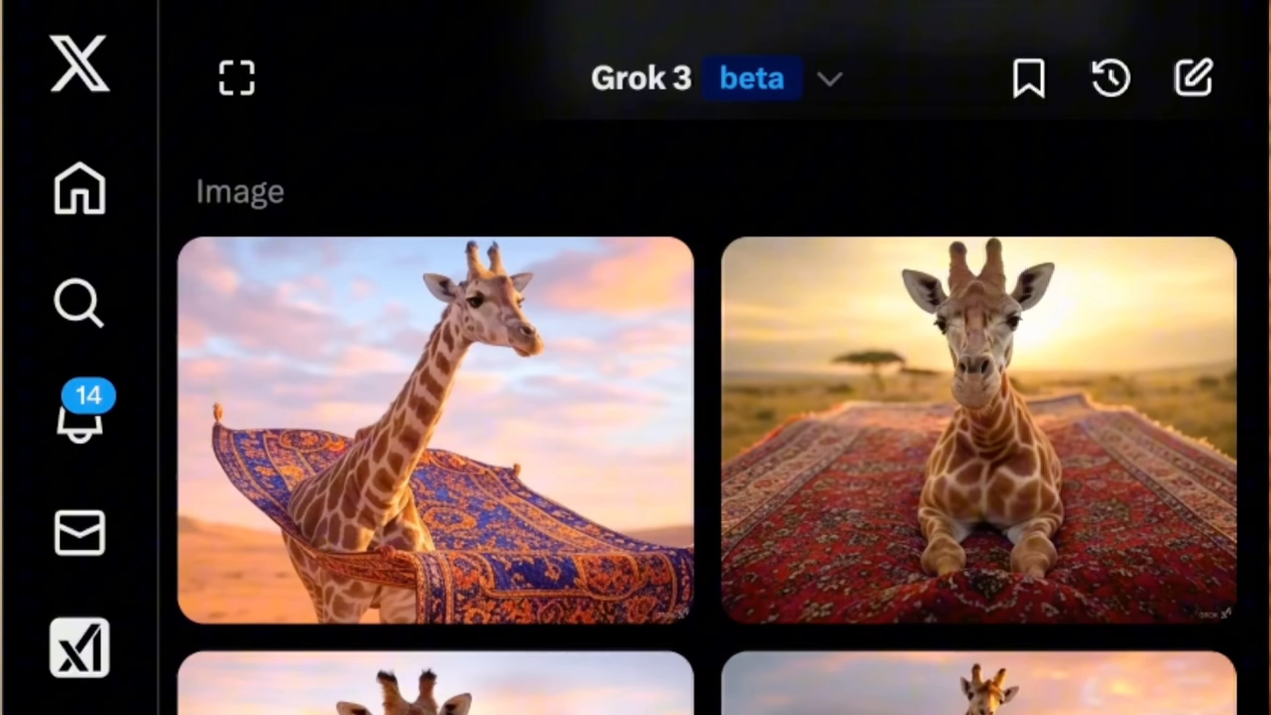
Leave the giraffe-on-carpet image results for a new, empty Grok 3 chat
{"action": "left_click", "coordinate": [1192, 78]}
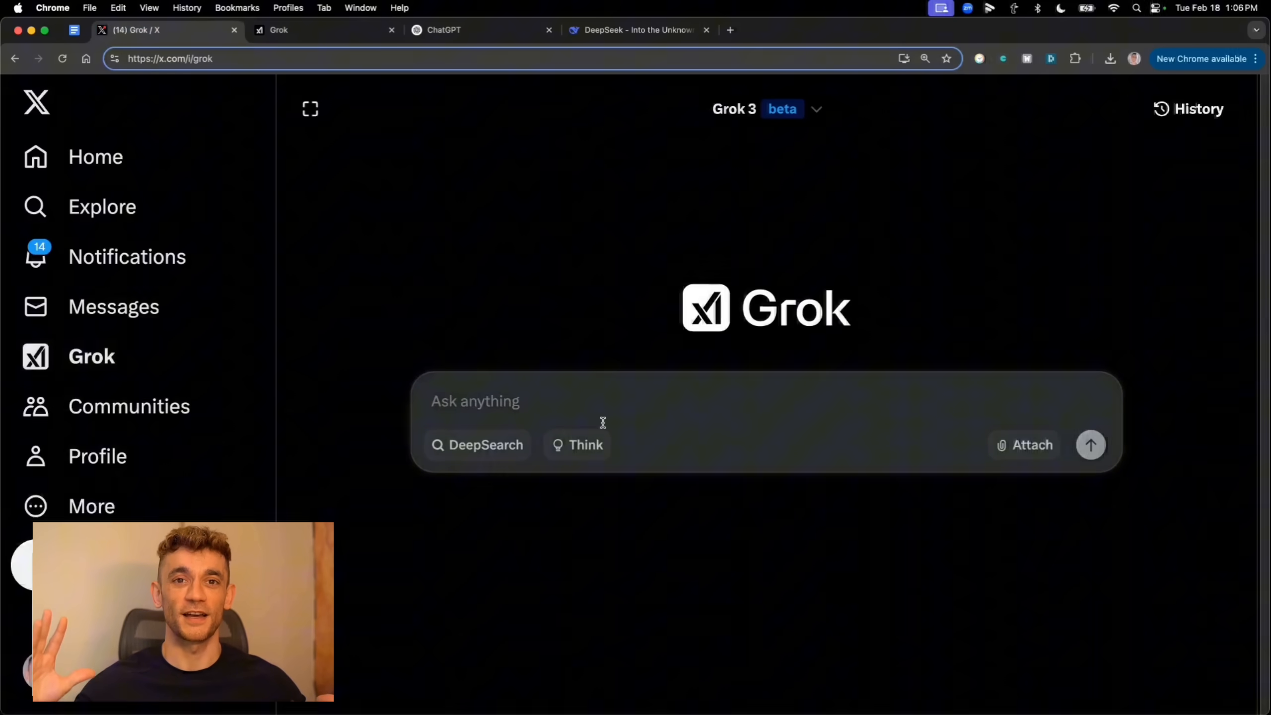
Get Grok's Snake Invaders game as HTML and copy the code block
{"action": "type", "text": "Name me dog breeds that end in l"}
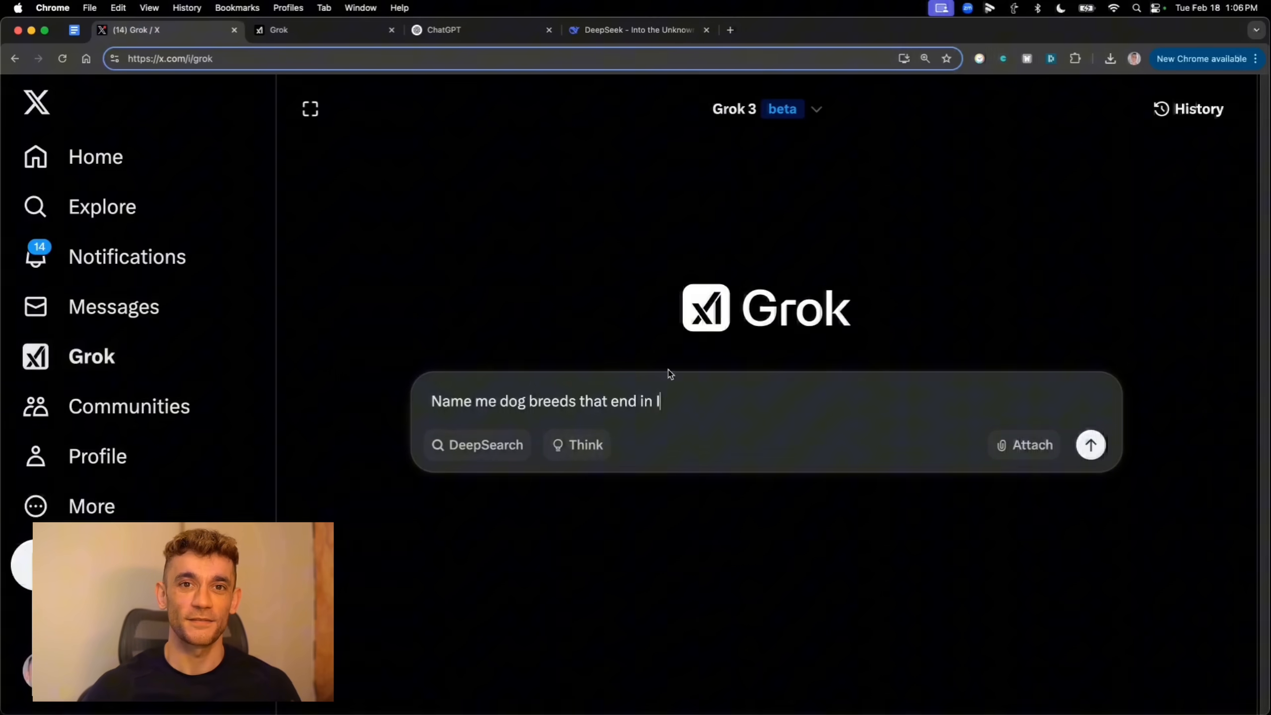
{"action": "mouse_move", "coordinate": [923, 477]}
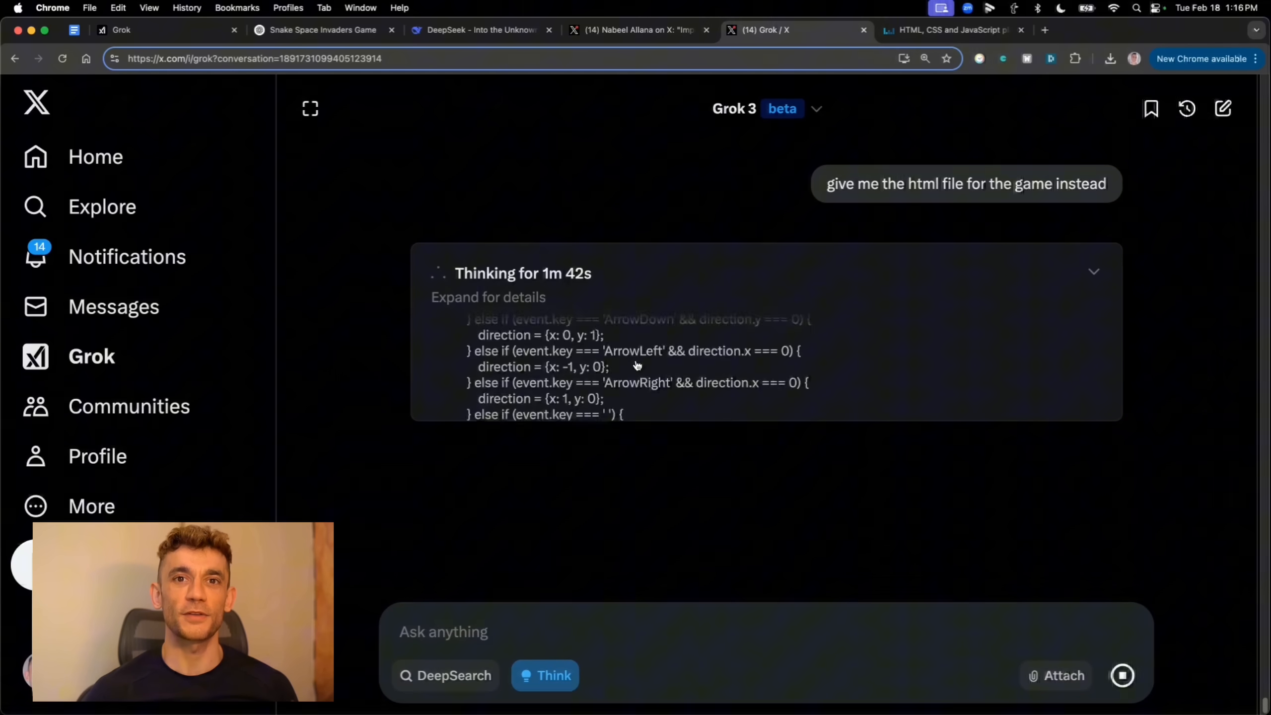
{"action": "left_click", "coordinate": [1103, 222]}
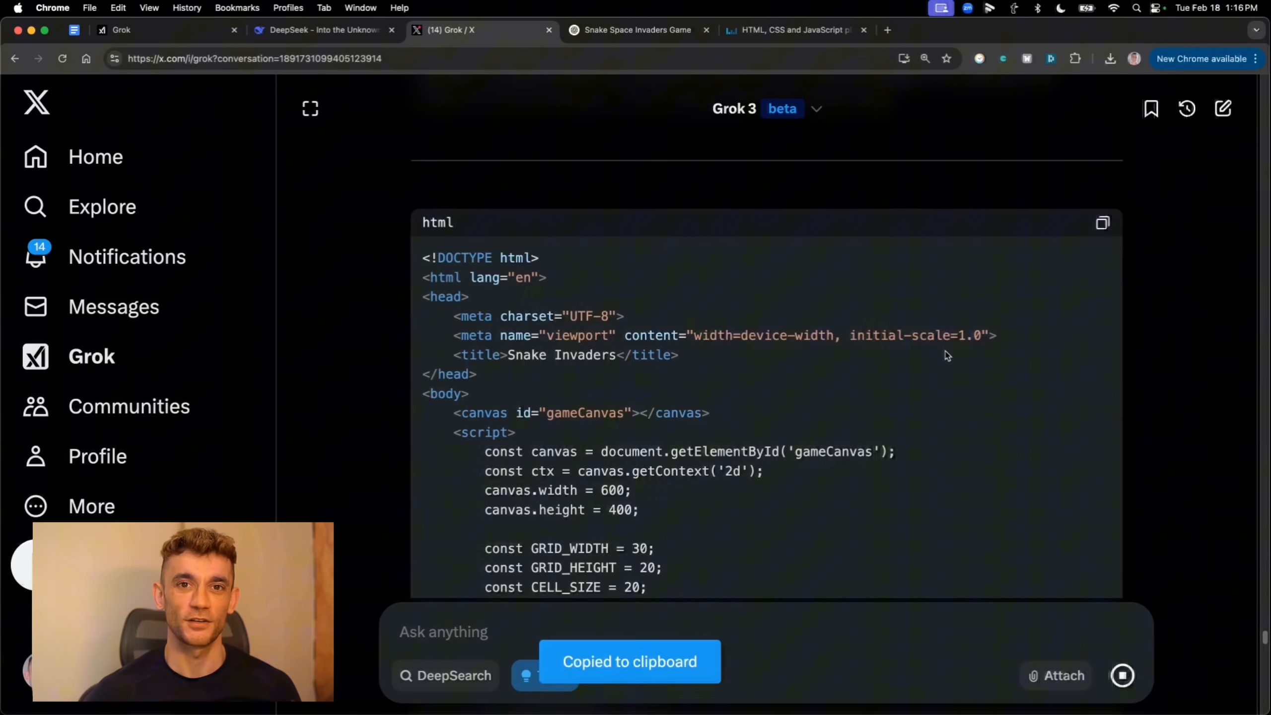
{"action": "left_click", "coordinate": [639, 30]}
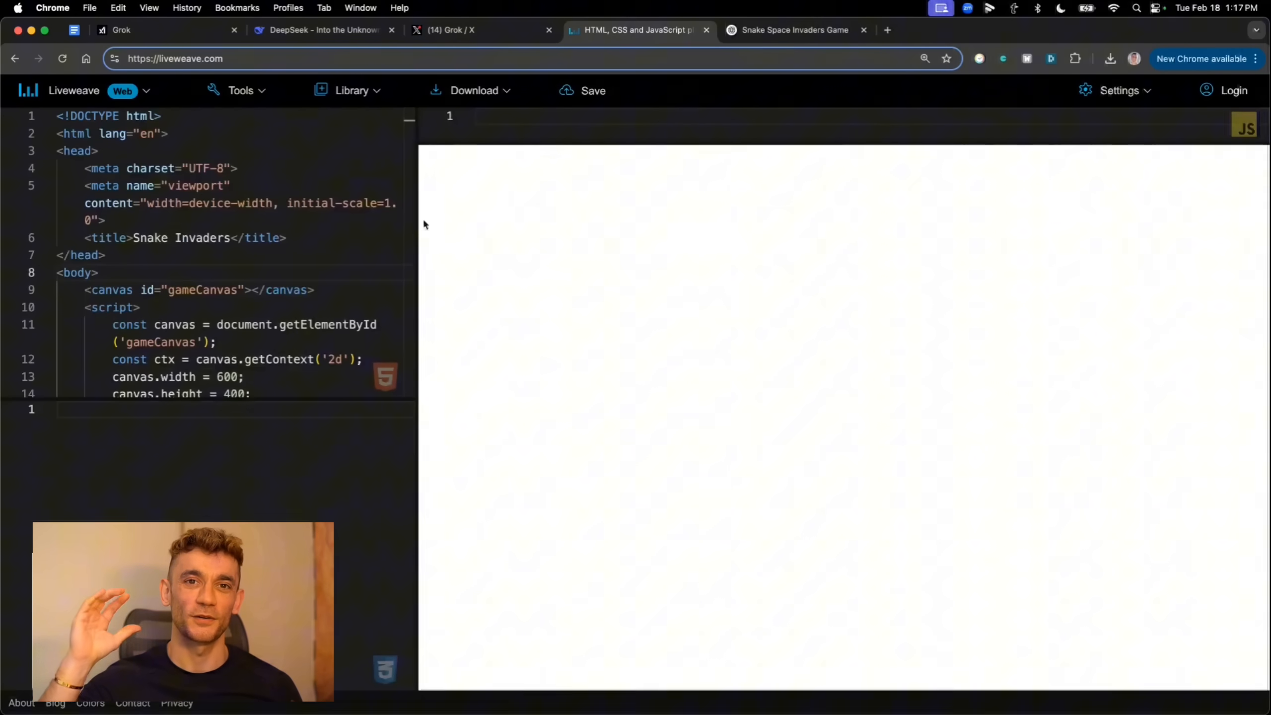
Check the ChatGPT and Grok game tabs, then preview Grok's game in Liveweave
{"action": "left_click", "coordinate": [794, 29]}
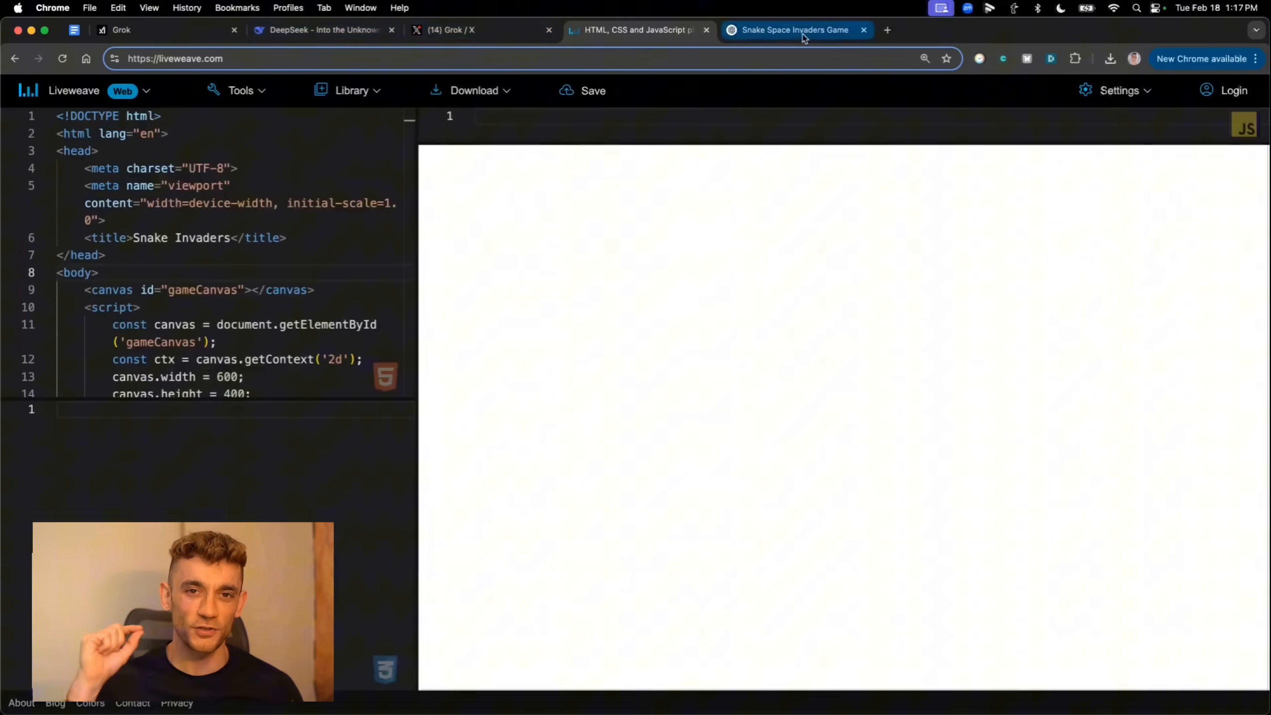
{"action": "left_click", "coordinate": [795, 29]}
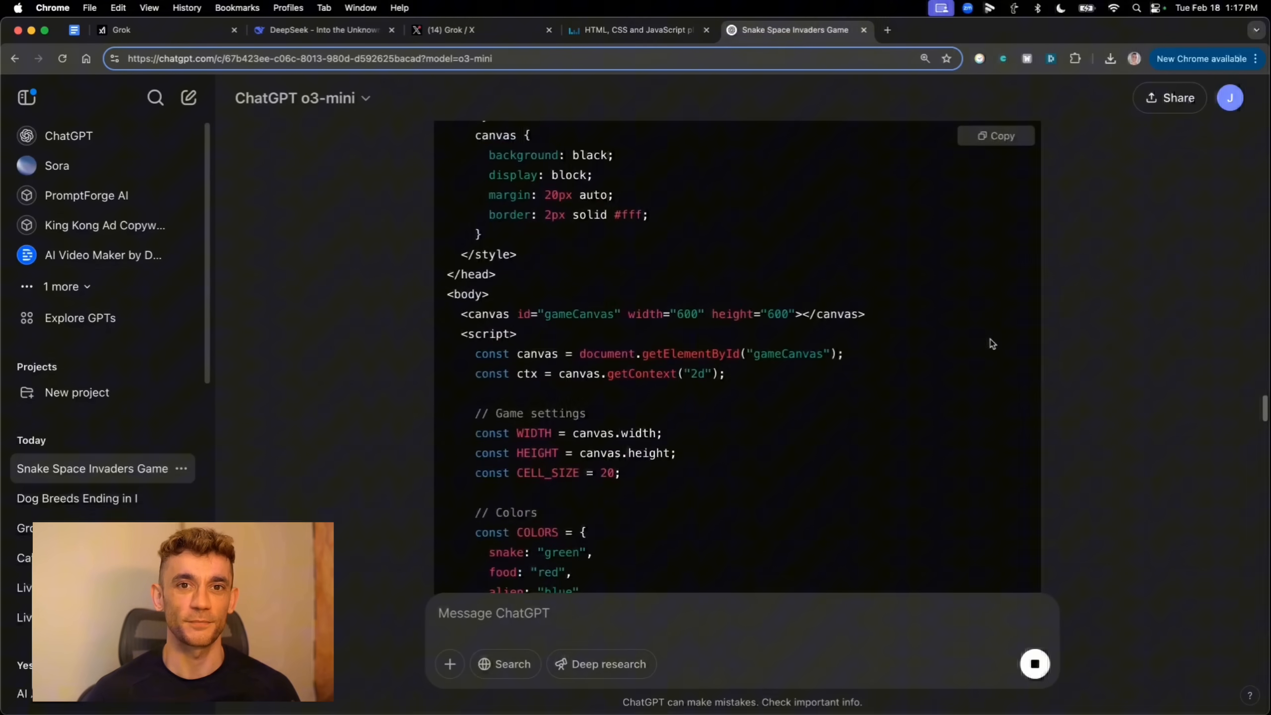
{"action": "left_click", "coordinate": [637, 30]}
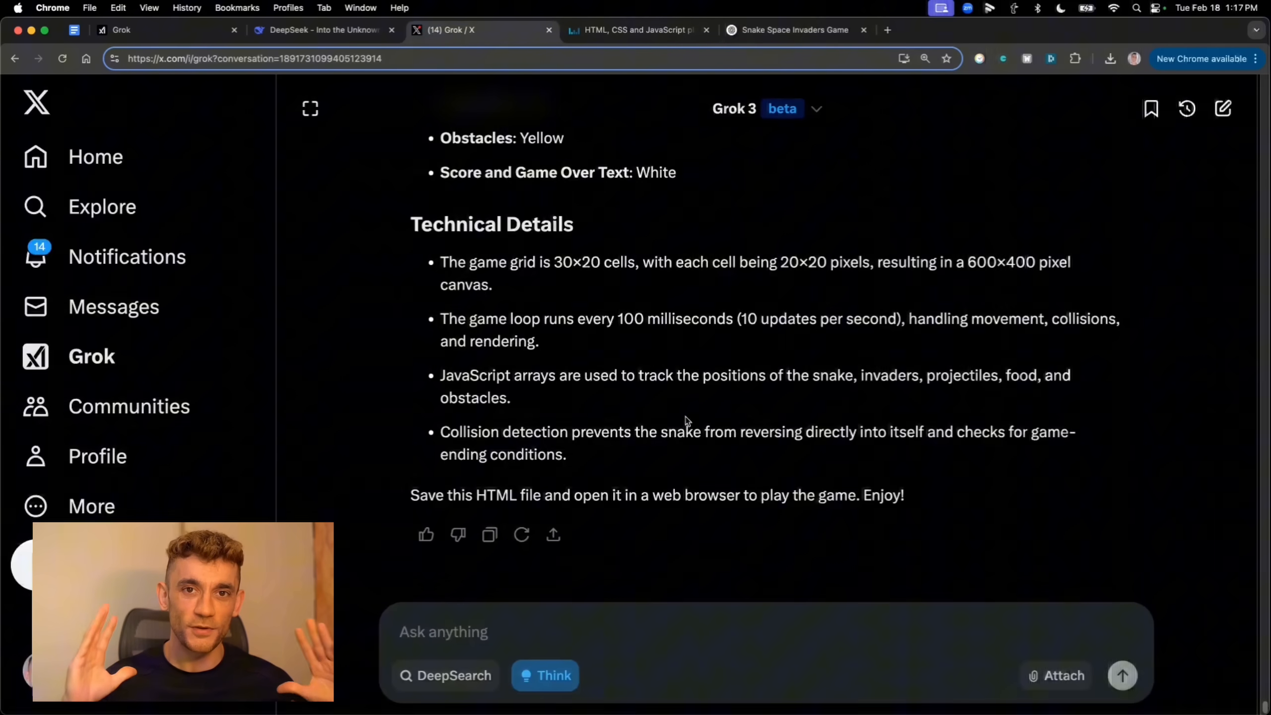
{"action": "left_click", "coordinate": [637, 30]}
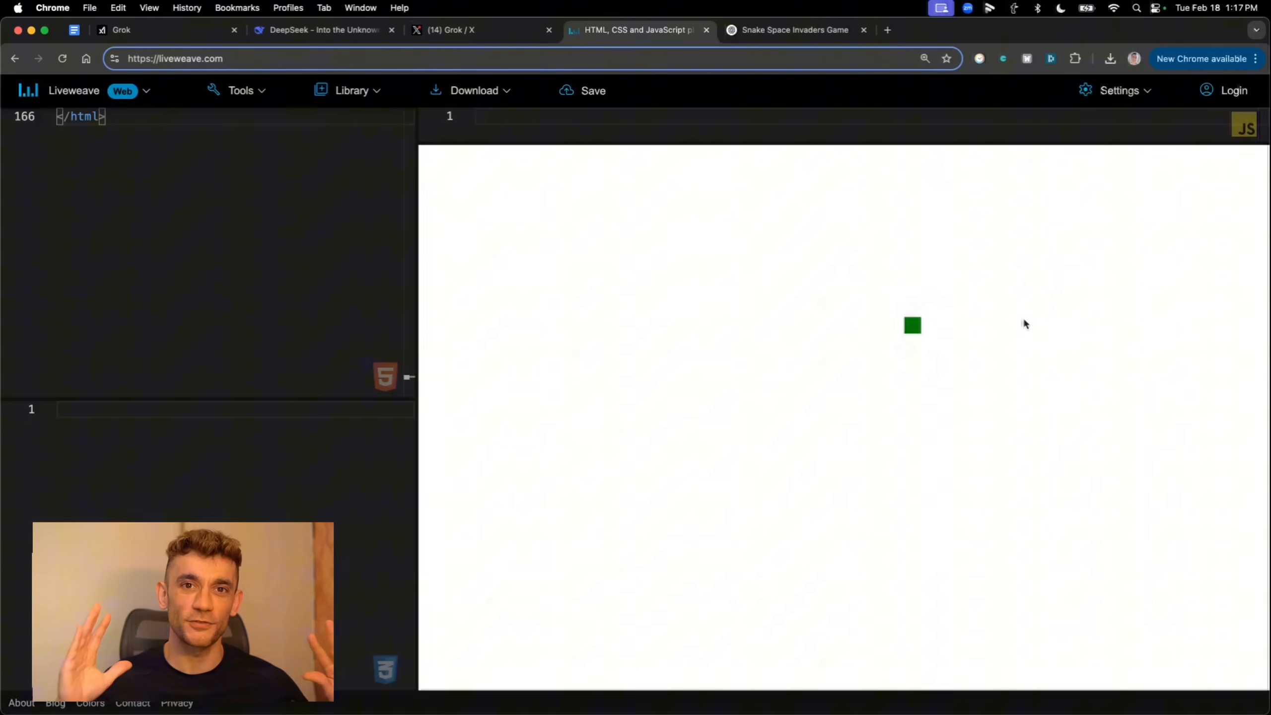
{"action": "left_click", "coordinate": [482, 30]}
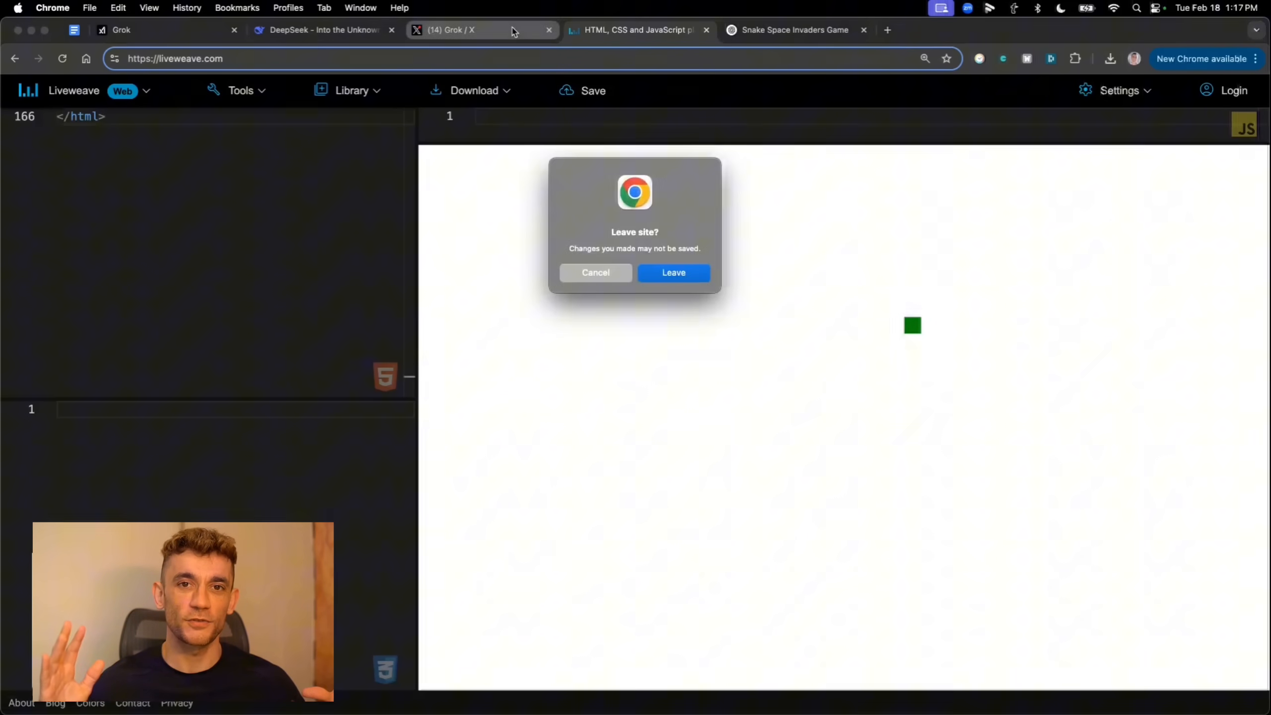
{"action": "left_click", "coordinate": [674, 273]}
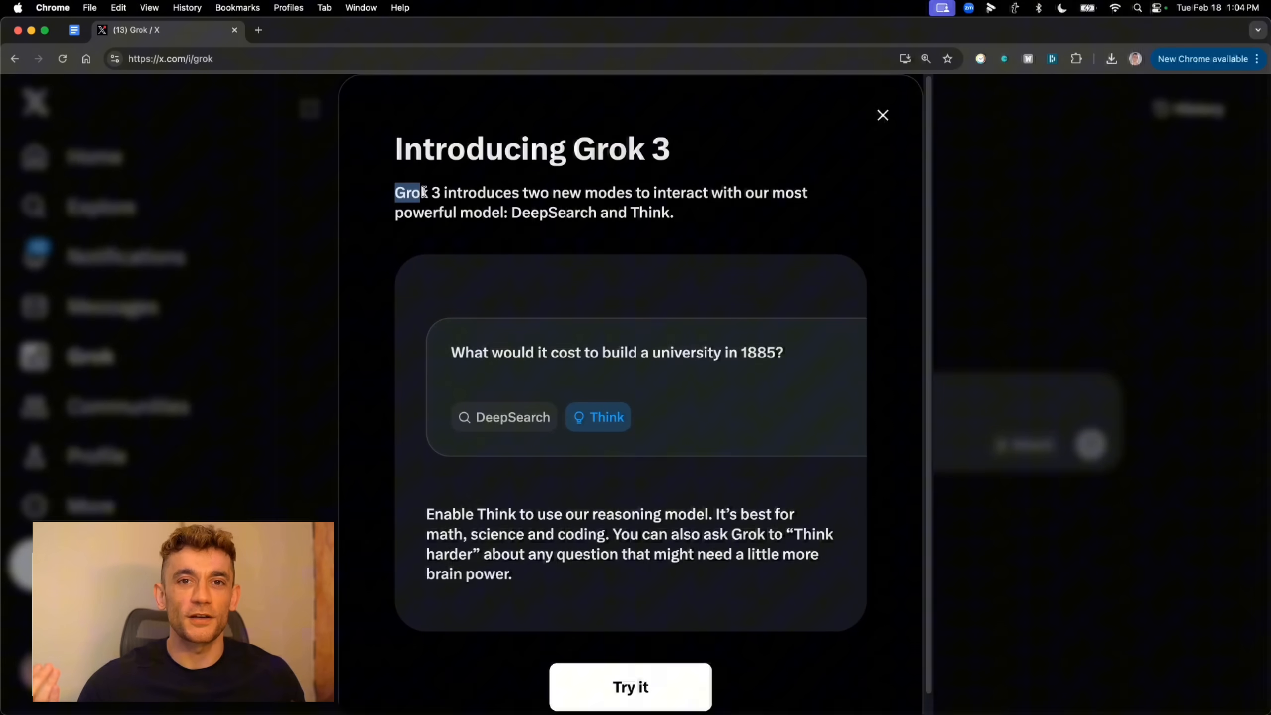
Select the 'Introducing Grok 3' sentence describing its two new modes
{"action": "left_click_drag", "start_coordinate": [410, 192], "coordinate": [596, 192]}
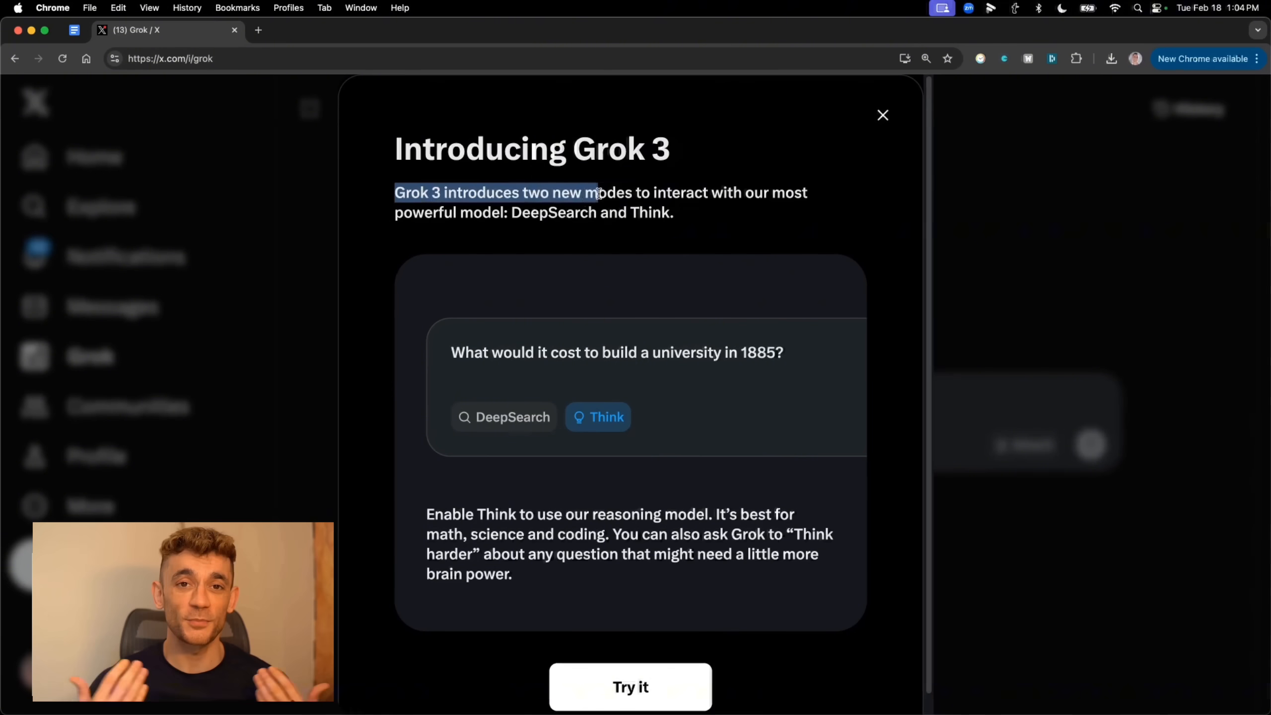
{"action": "left_click_drag", "start_coordinate": [599, 192], "coordinate": [509, 212]}
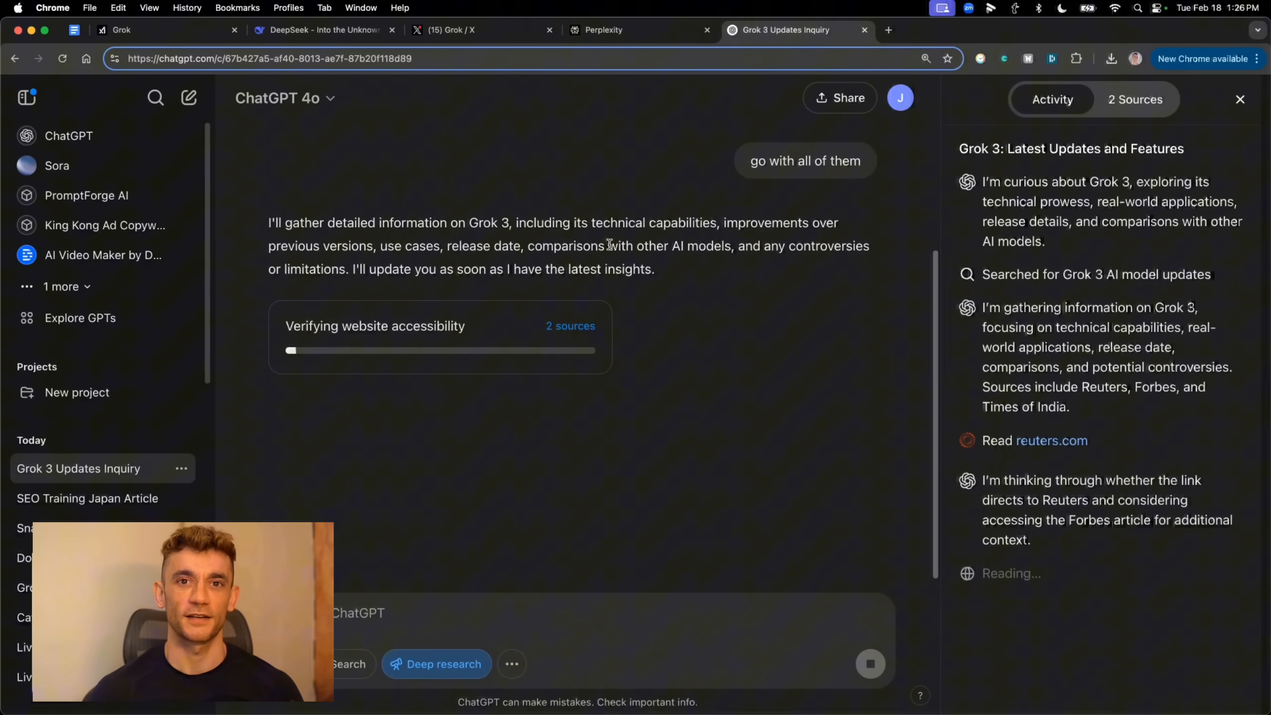
Switch from ChatGPT's deep research run to the Grok research conversation
{"action": "left_click", "coordinate": [454, 30]}
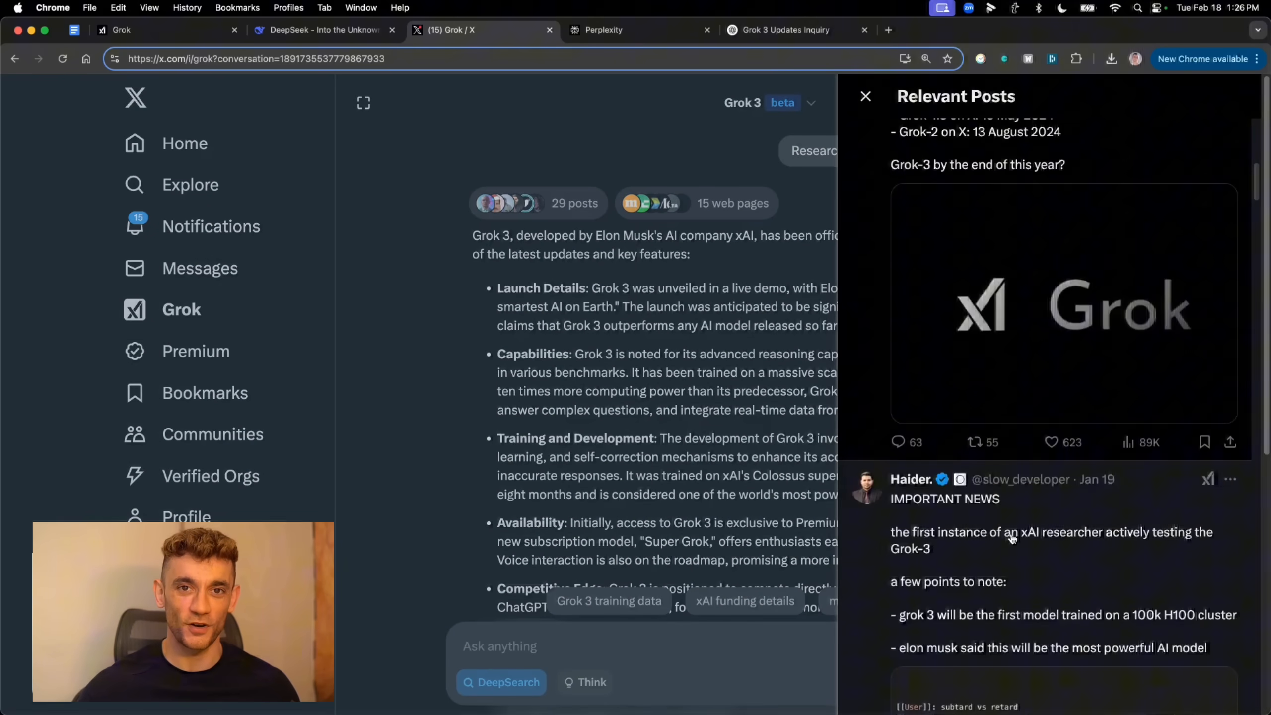
Browse the cited posts and the 15 web pages behind Grok's updates answer
{"action": "left_click", "coordinate": [864, 96]}
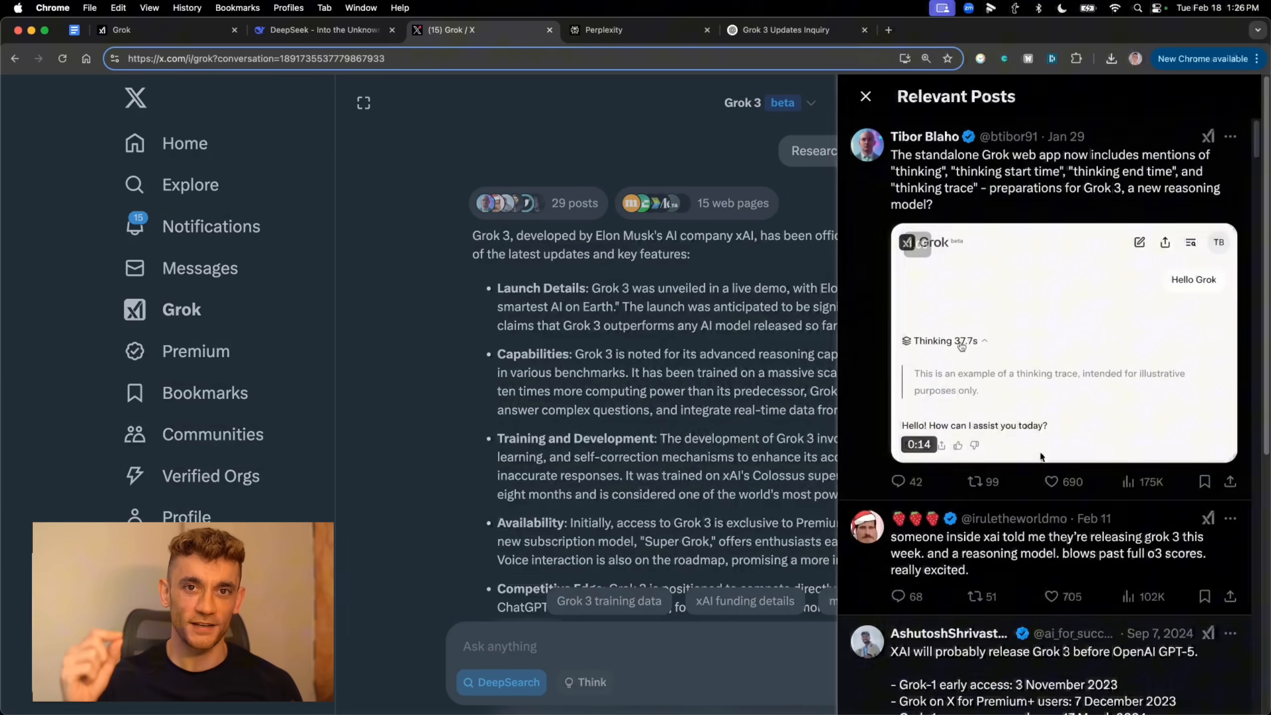
{"action": "left_click", "coordinate": [733, 203]}
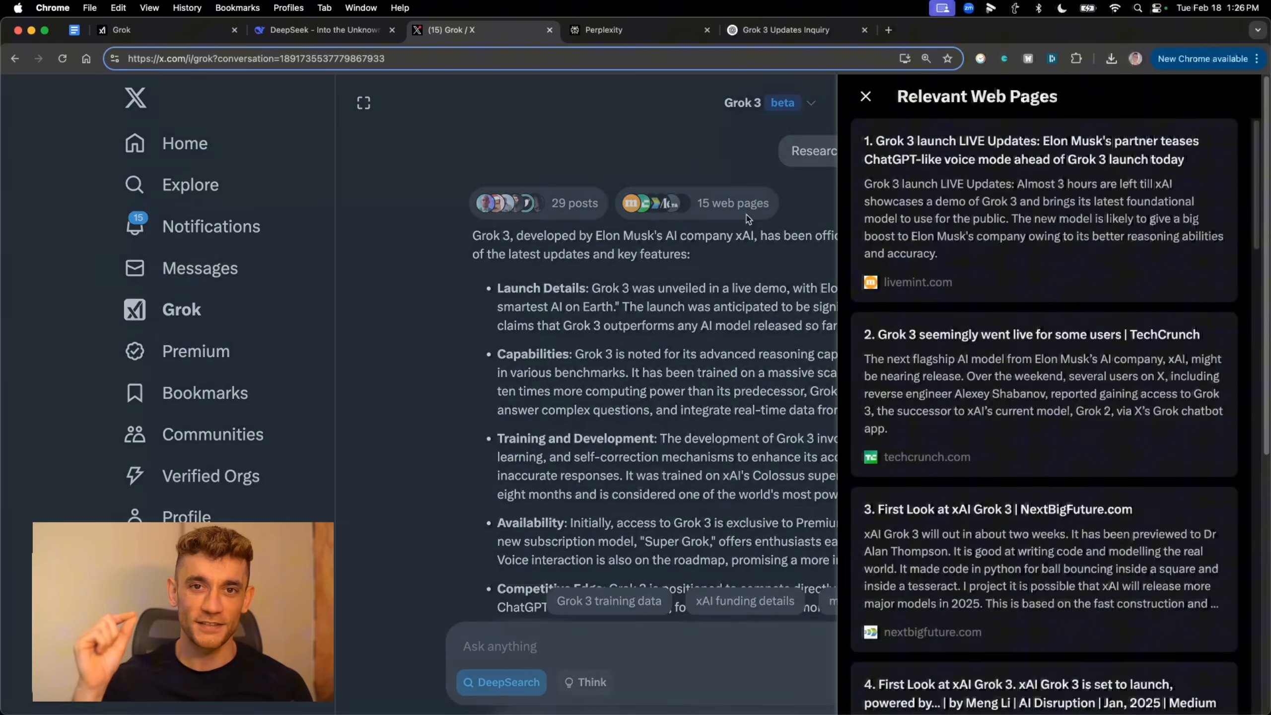
{"action": "scroll", "scroll_direction": "down", "scroll_amount": 3}
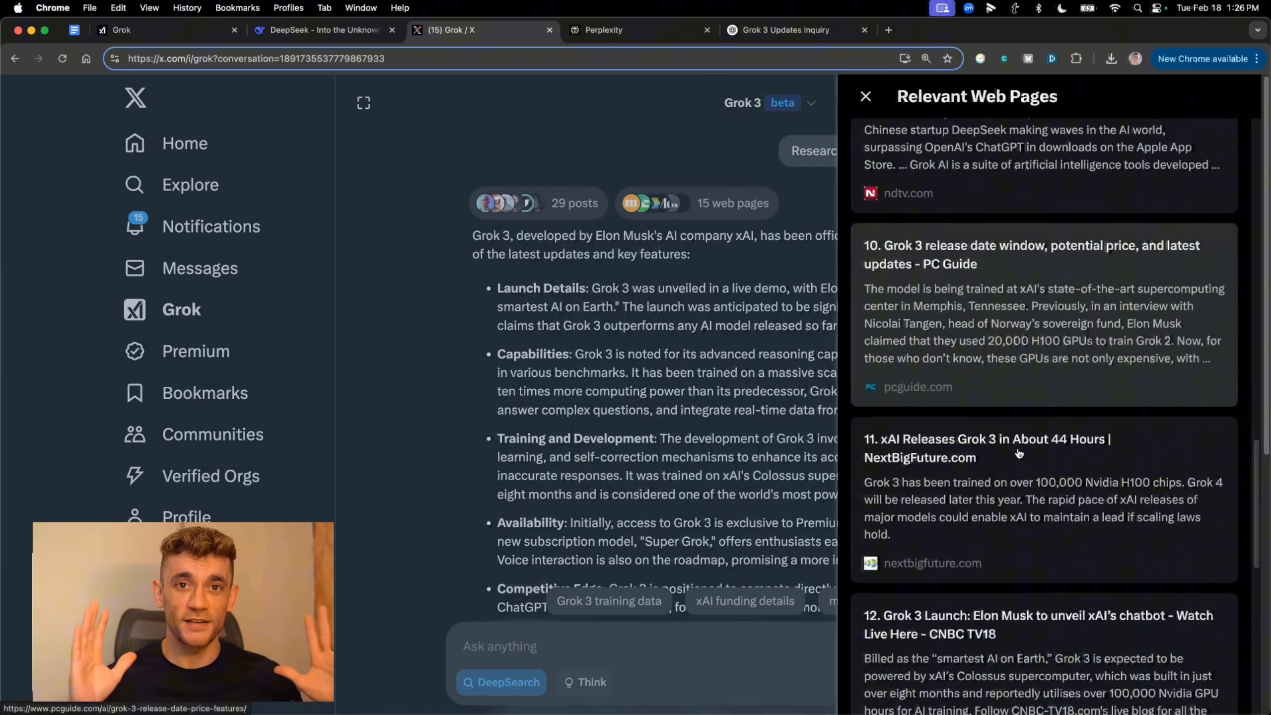
{"action": "scroll", "scroll_direction": "down", "scroll_amount": 3}
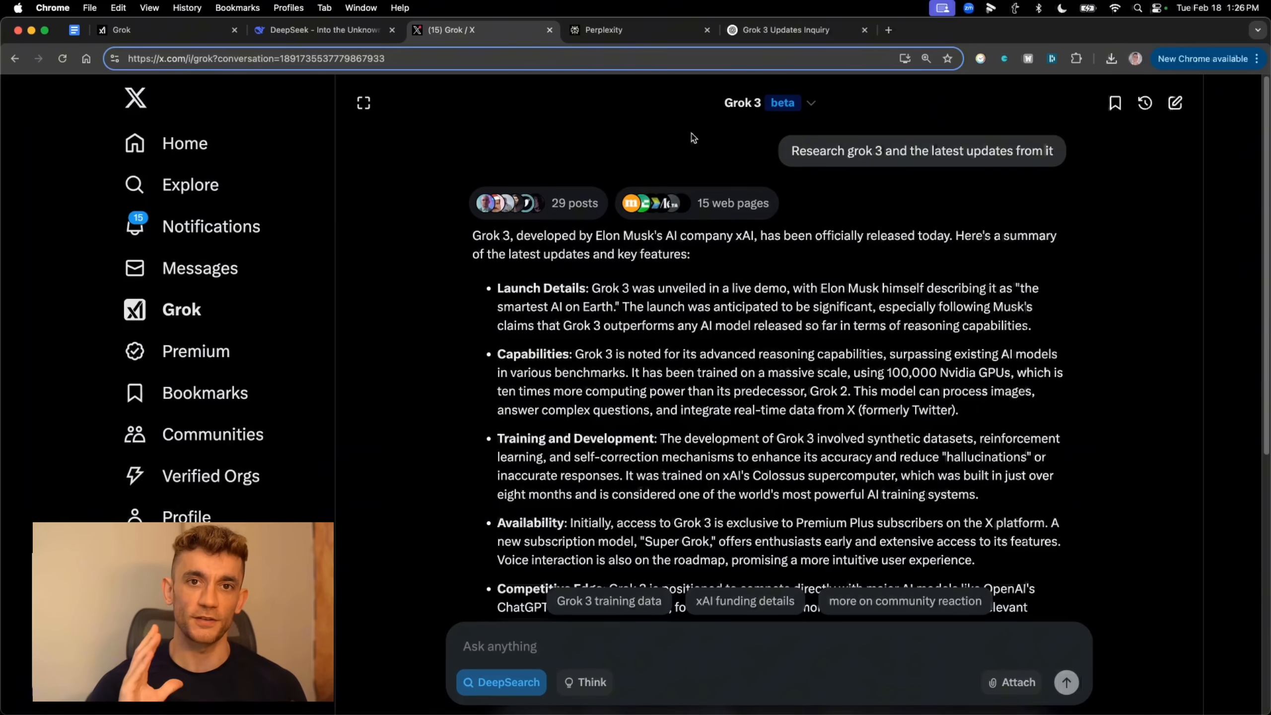
{"action": "left_click", "coordinate": [640, 30]}
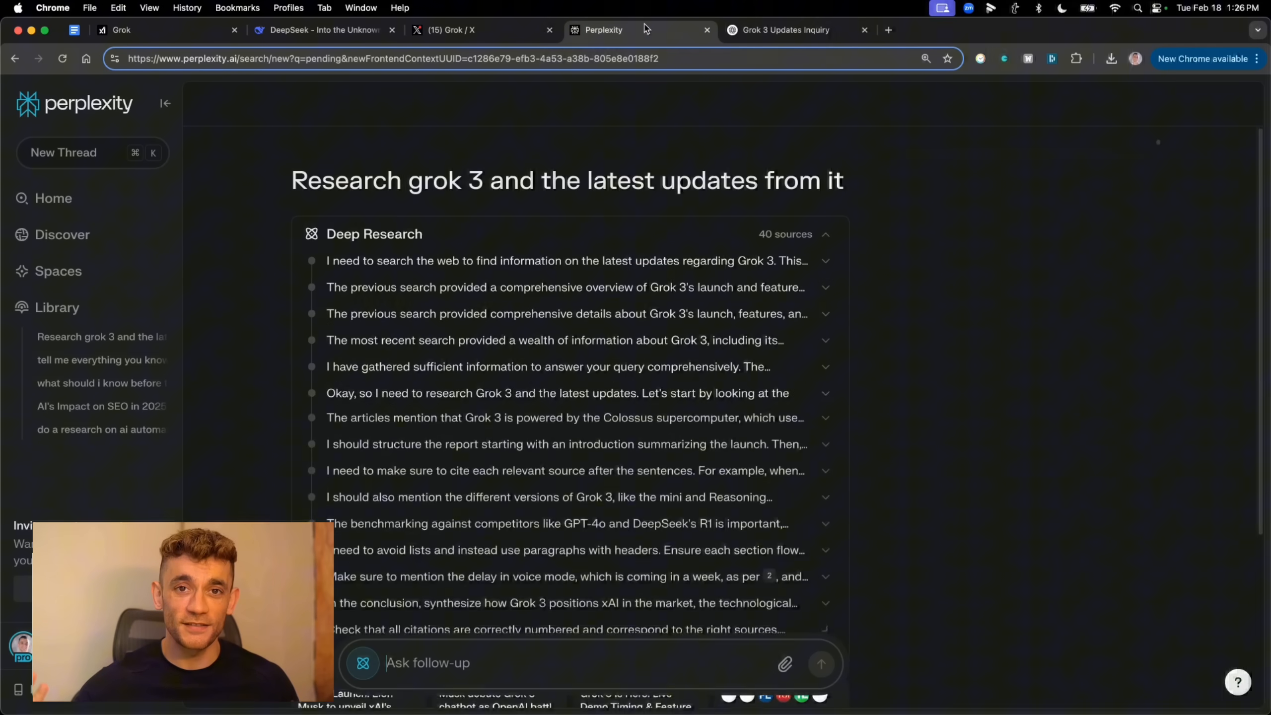
Scroll Perplexity's Grok 3 report to the Monetization and Accessibility section
{"action": "scroll", "scroll_direction": "down", "scroll_amount": 3}
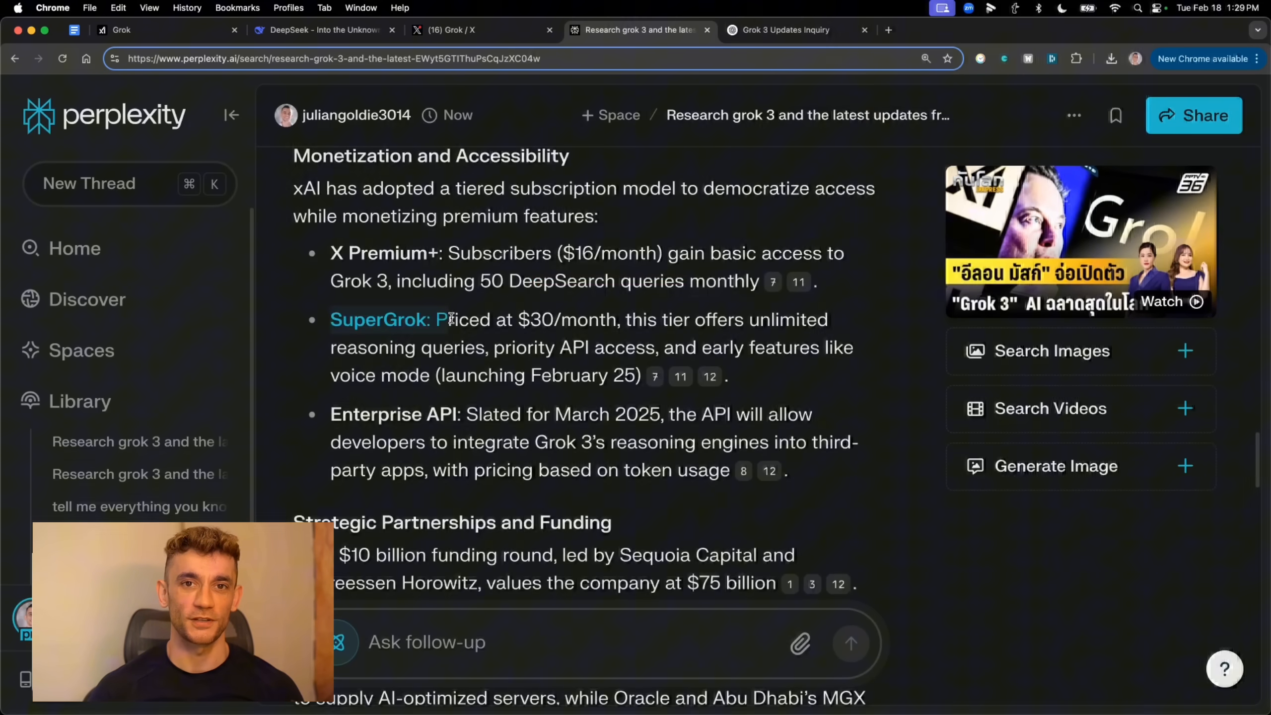
Highlight the SuperGrok $30/month tier details in Perplexity's report
{"action": "left_click_drag", "start_coordinate": [446, 319], "coordinate": [713, 319]}
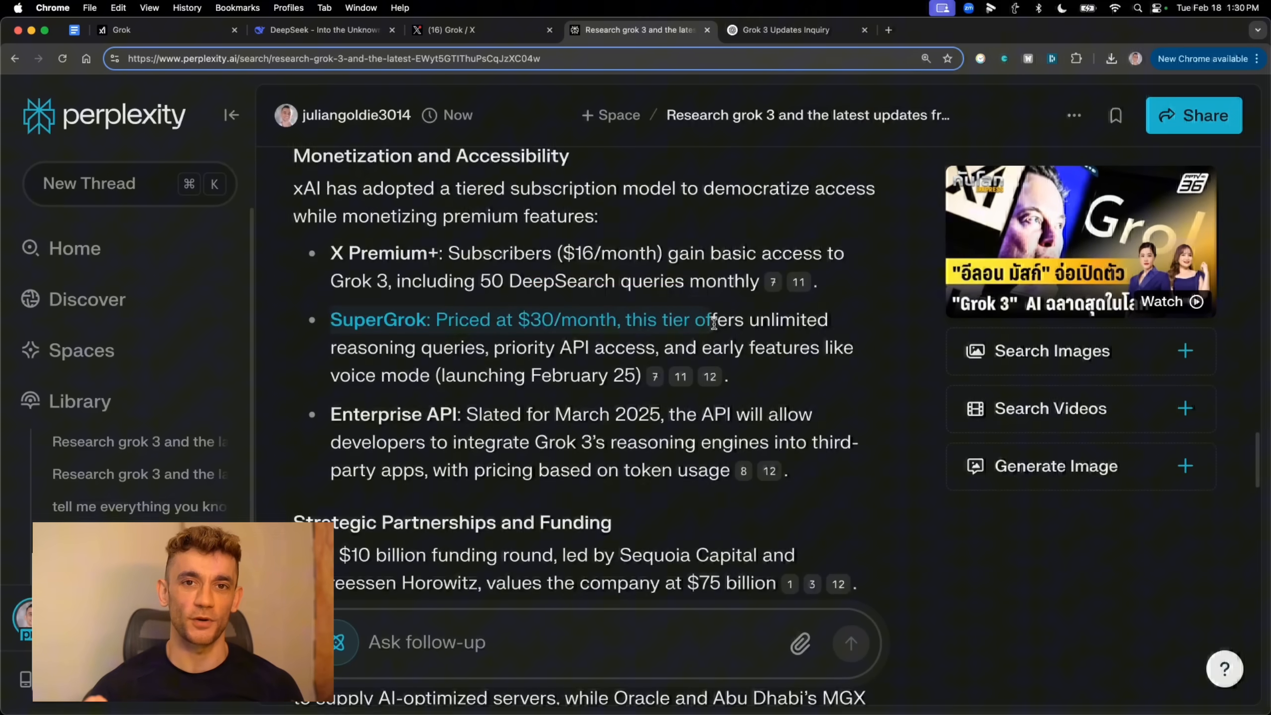
{"action": "left_click_drag", "start_coordinate": [712, 320], "coordinate": [550, 347]}
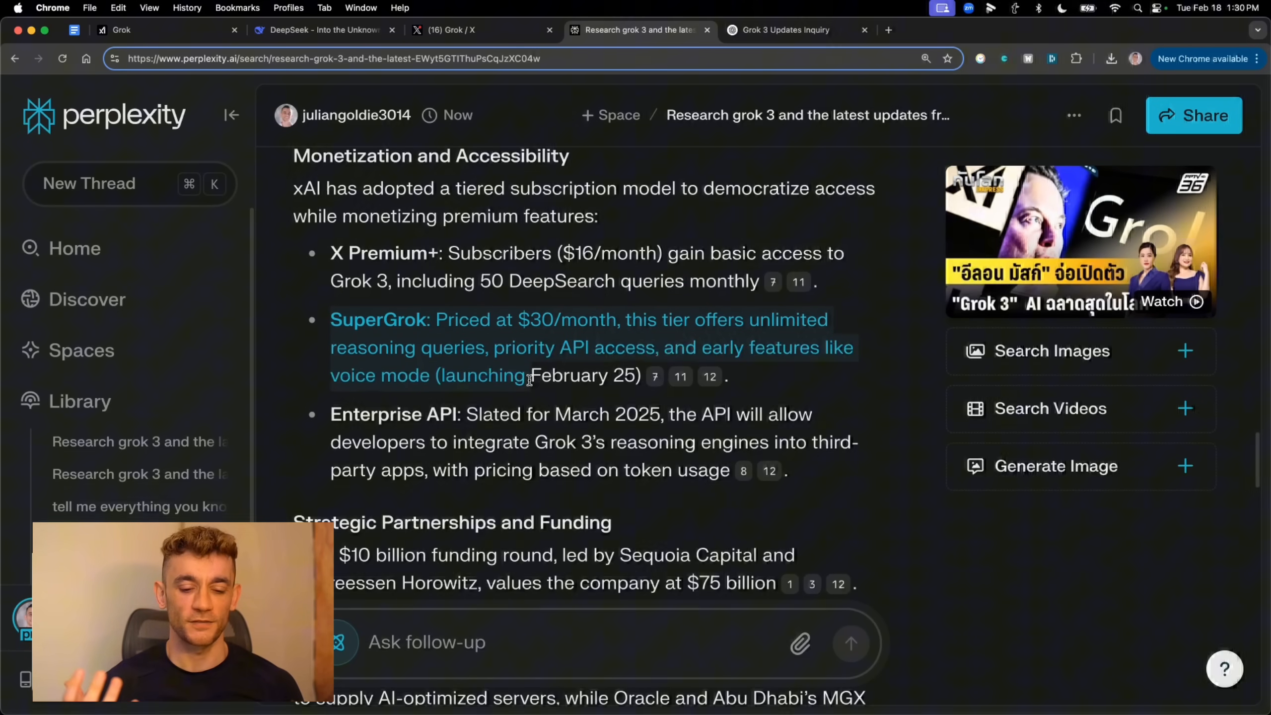
{"action": "scroll", "scroll_direction": "down", "scroll_amount": 3}
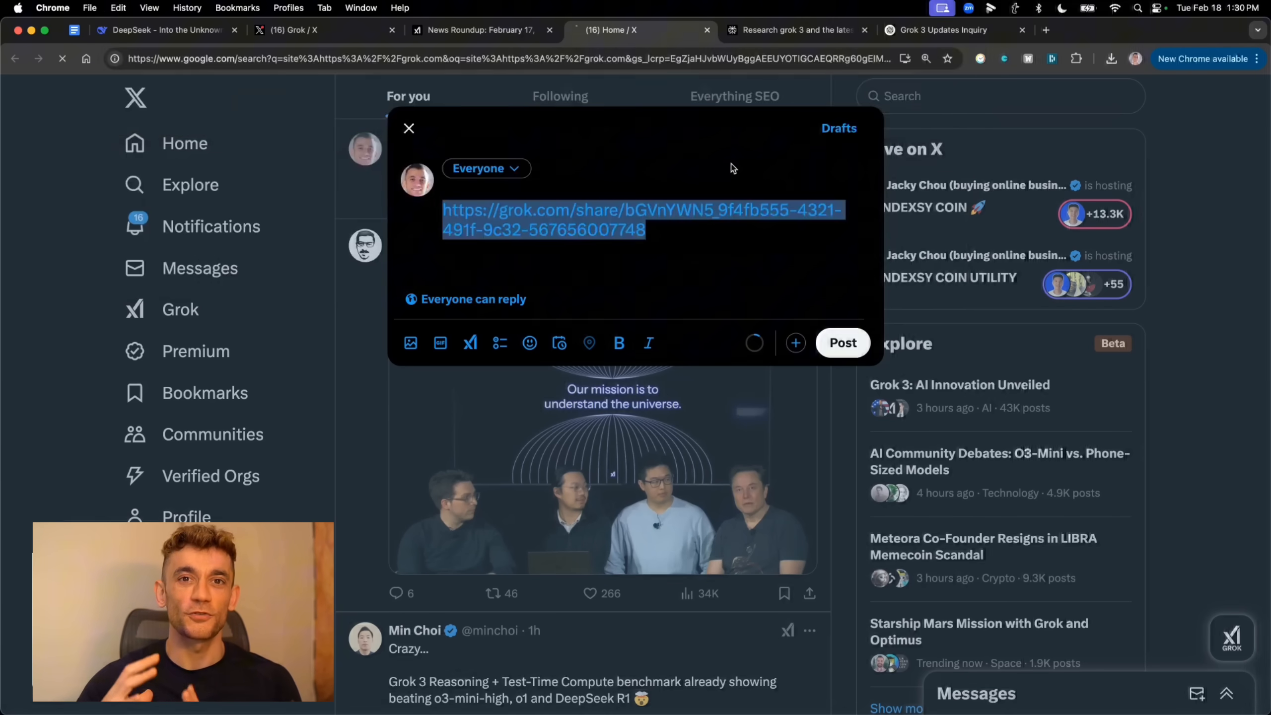
Switch to the X tab to draft a post with the grok.com share link
{"action": "left_click", "coordinate": [641, 29]}
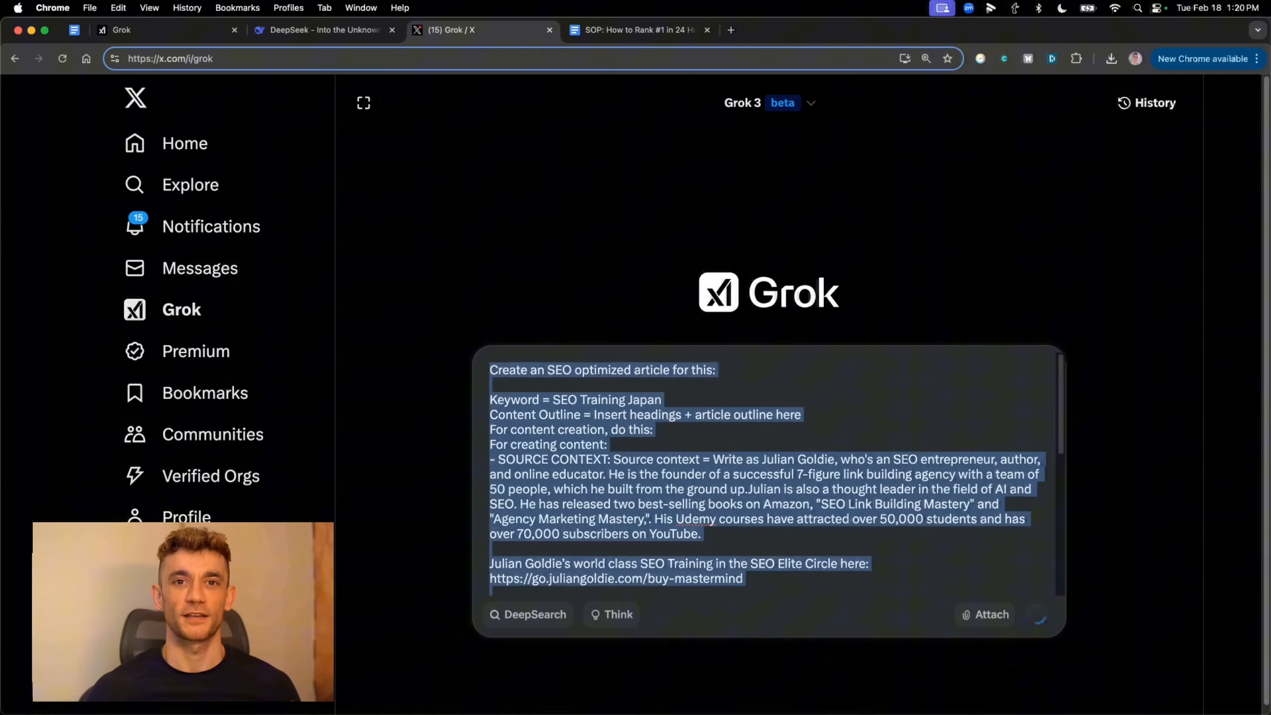
Send the SEO Training Japan article prompt to Grok
{"action": "key", "text": "Return"}
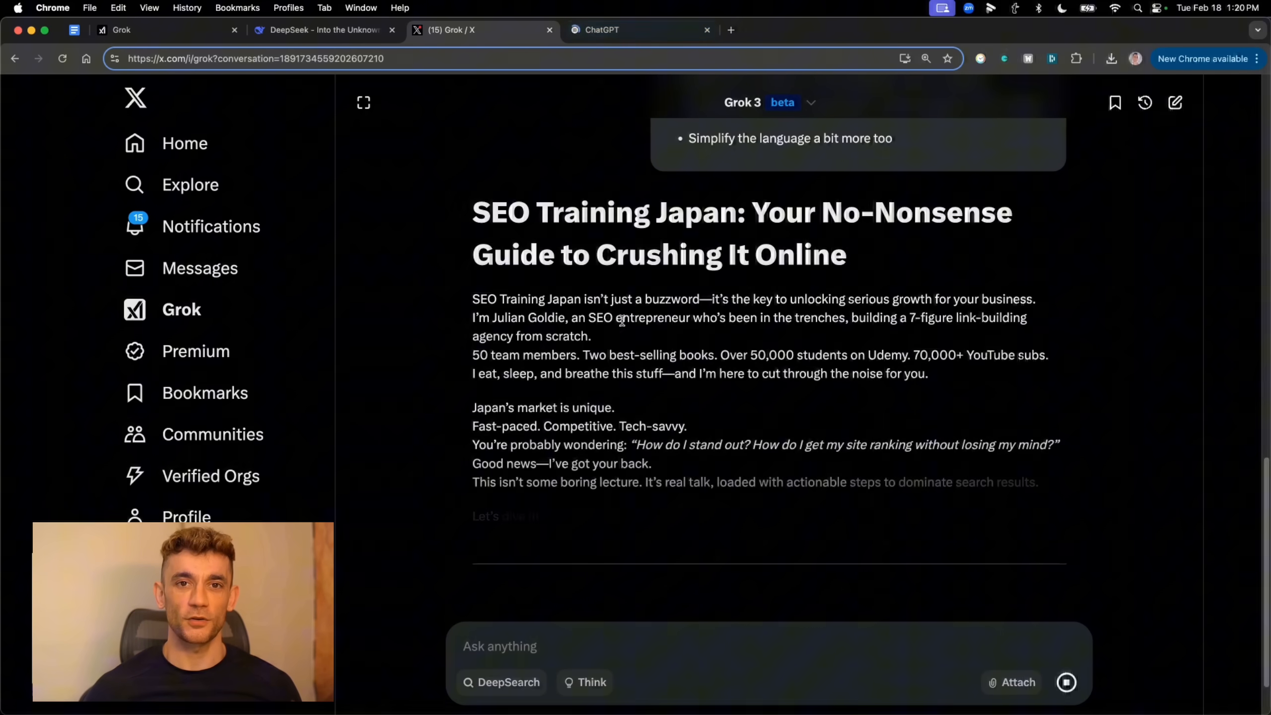
{"action": "left_click", "coordinate": [640, 30]}
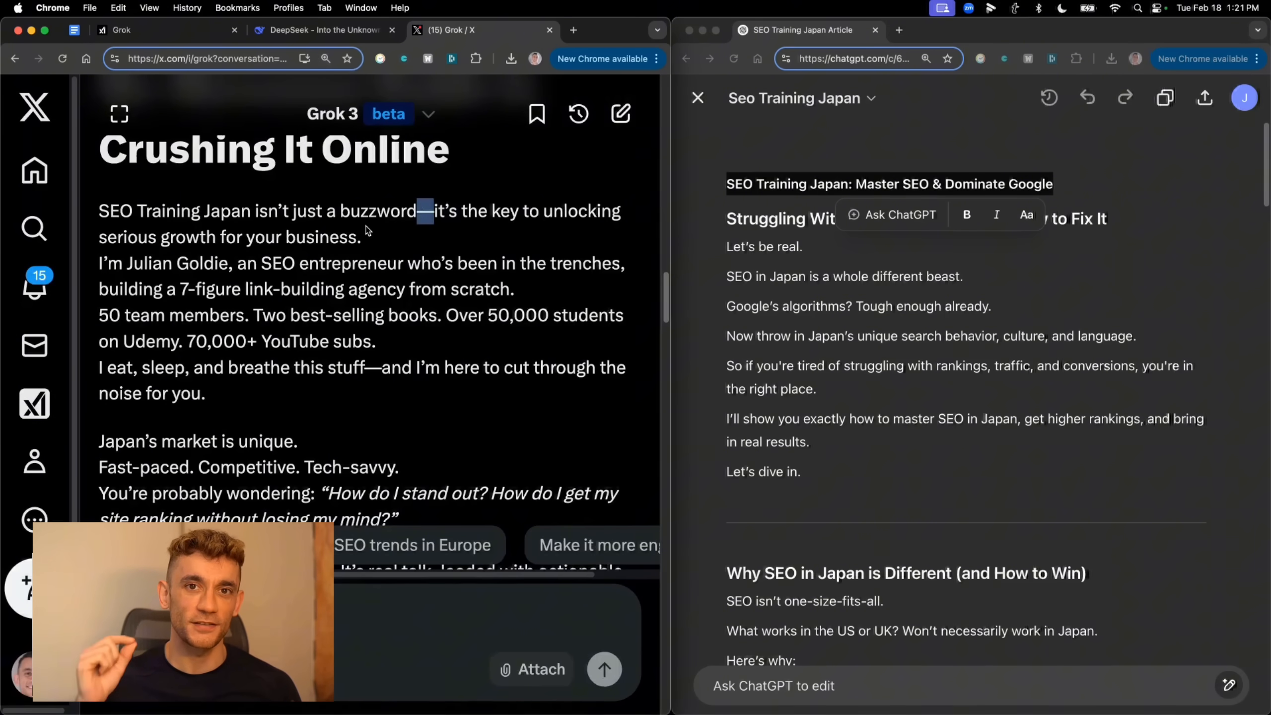
Highlight the opening sentence of Grok's article beside ChatGPT's version
{"action": "left_click_drag", "start_coordinate": [99, 210], "coordinate": [205, 394]}
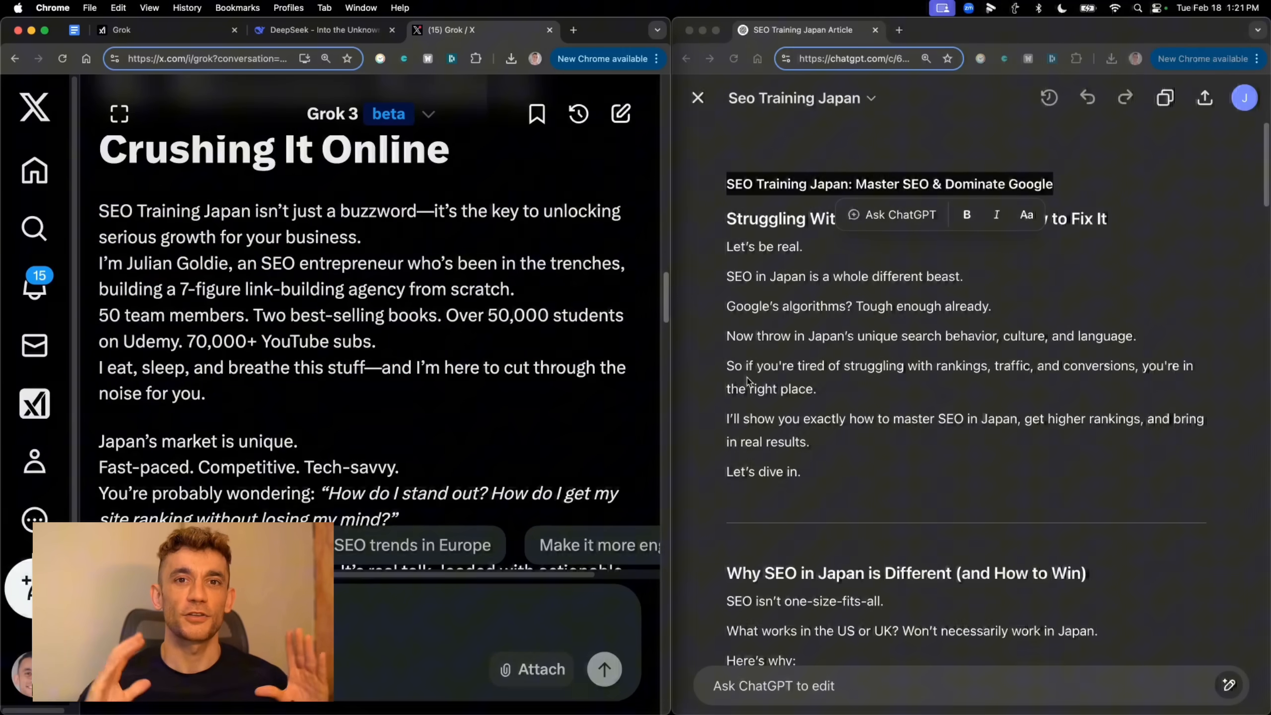
{"action": "left_click_drag", "start_coordinate": [98, 210], "coordinate": [355, 237]}
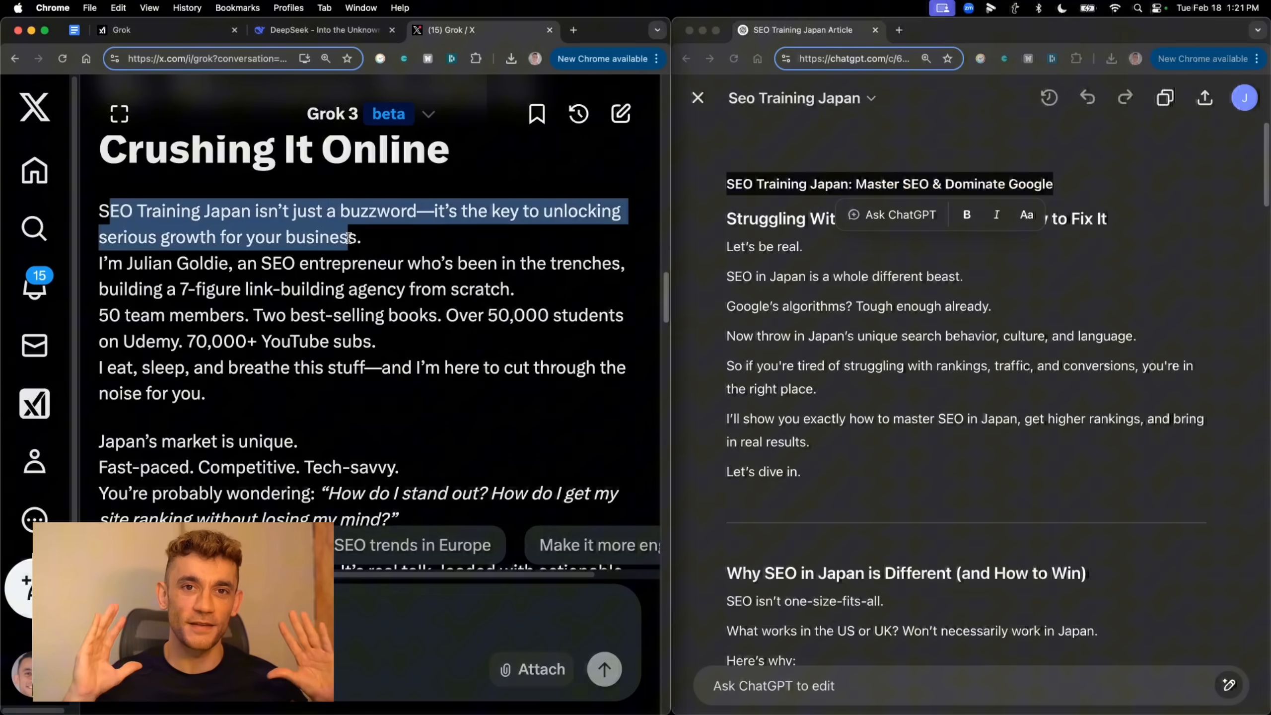
{"action": "left_click_drag", "start_coordinate": [362, 237], "coordinate": [413, 367]}
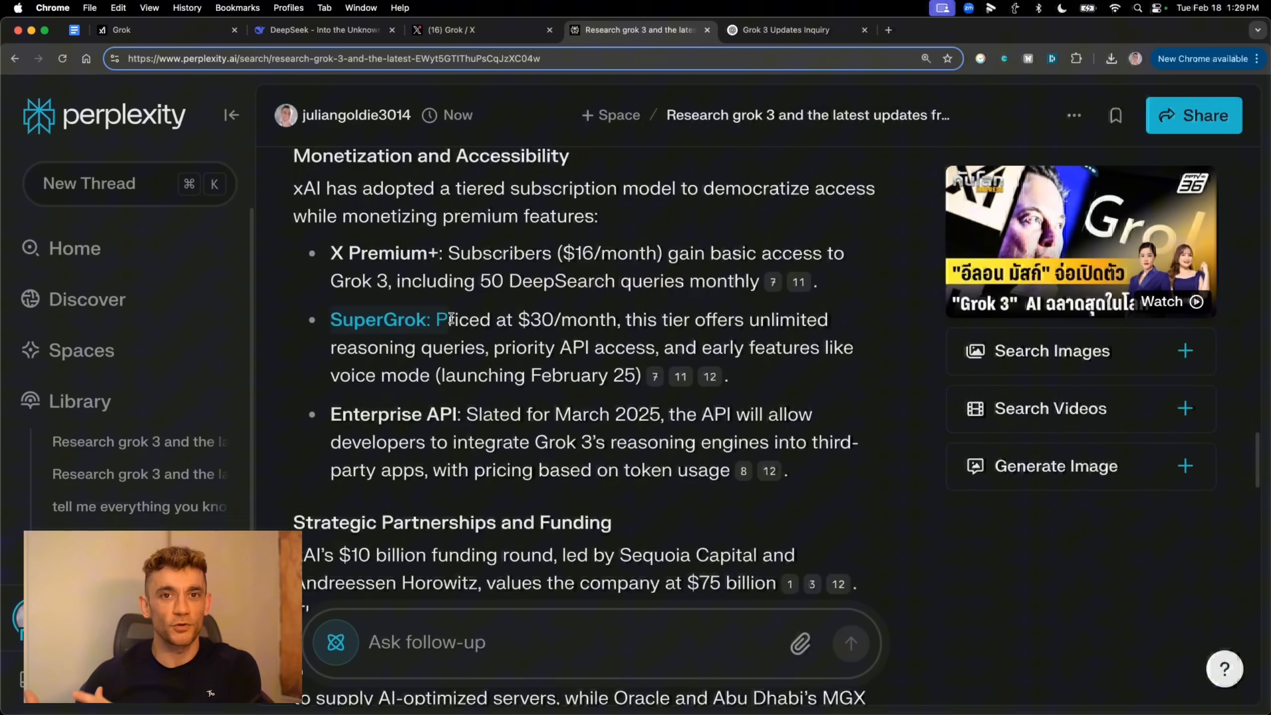
Highlight the SuperGrok $30/month bullet with unlimited reasoning queries, then the Enterprise API pricing bullet
{"action": "left_click_drag", "start_coordinate": [450, 319], "coordinate": [680, 319]}
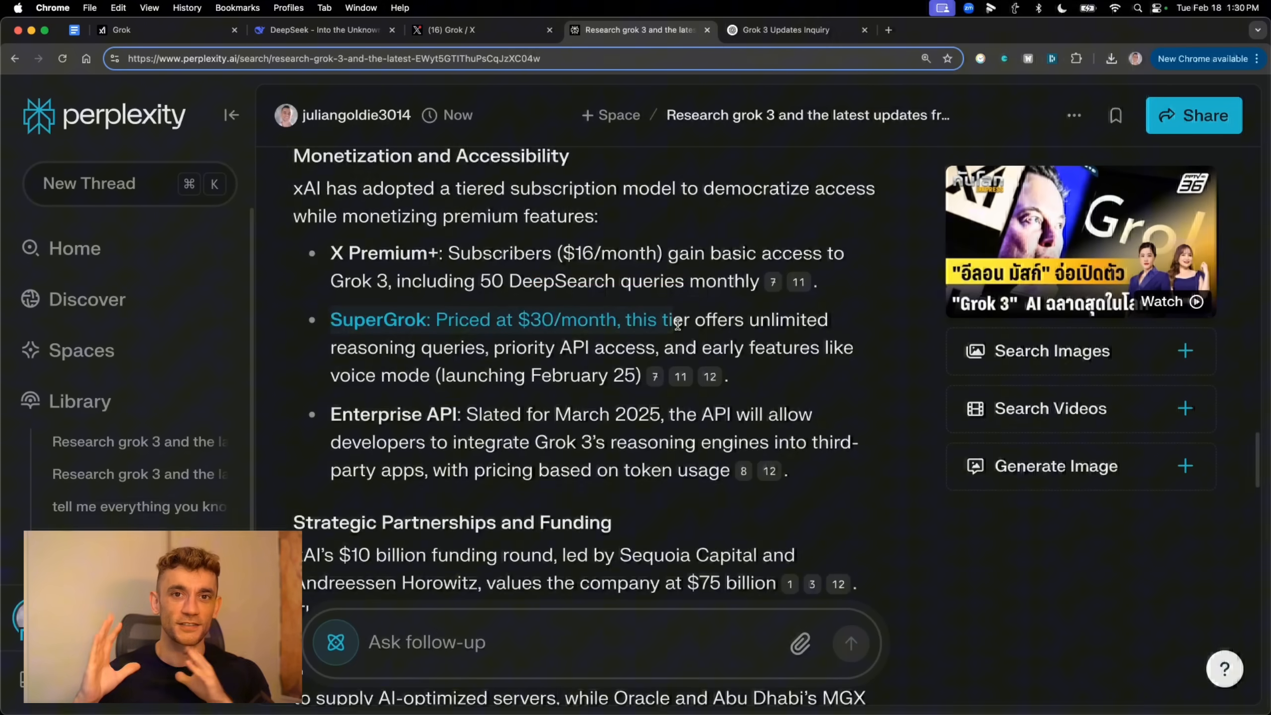
{"action": "left_click_drag", "start_coordinate": [677, 323], "coordinate": [490, 347]}
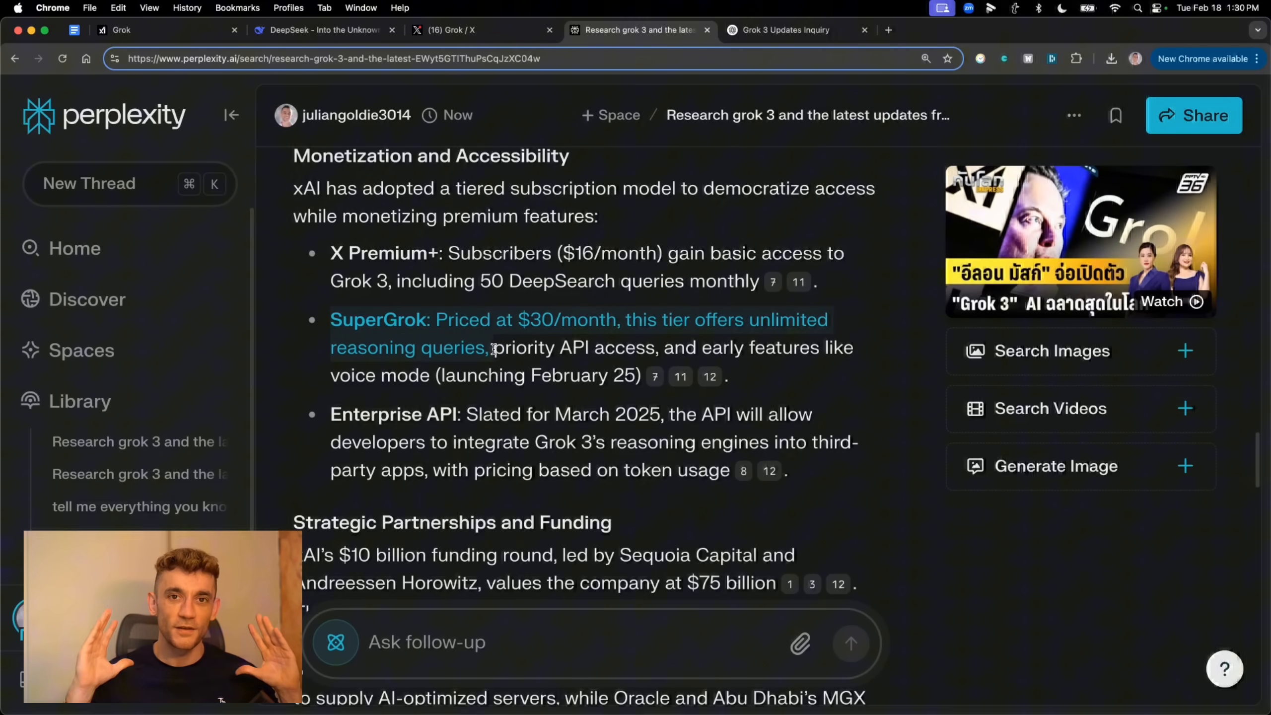
{"action": "left_click_drag", "start_coordinate": [492, 347], "coordinate": [656, 347]}
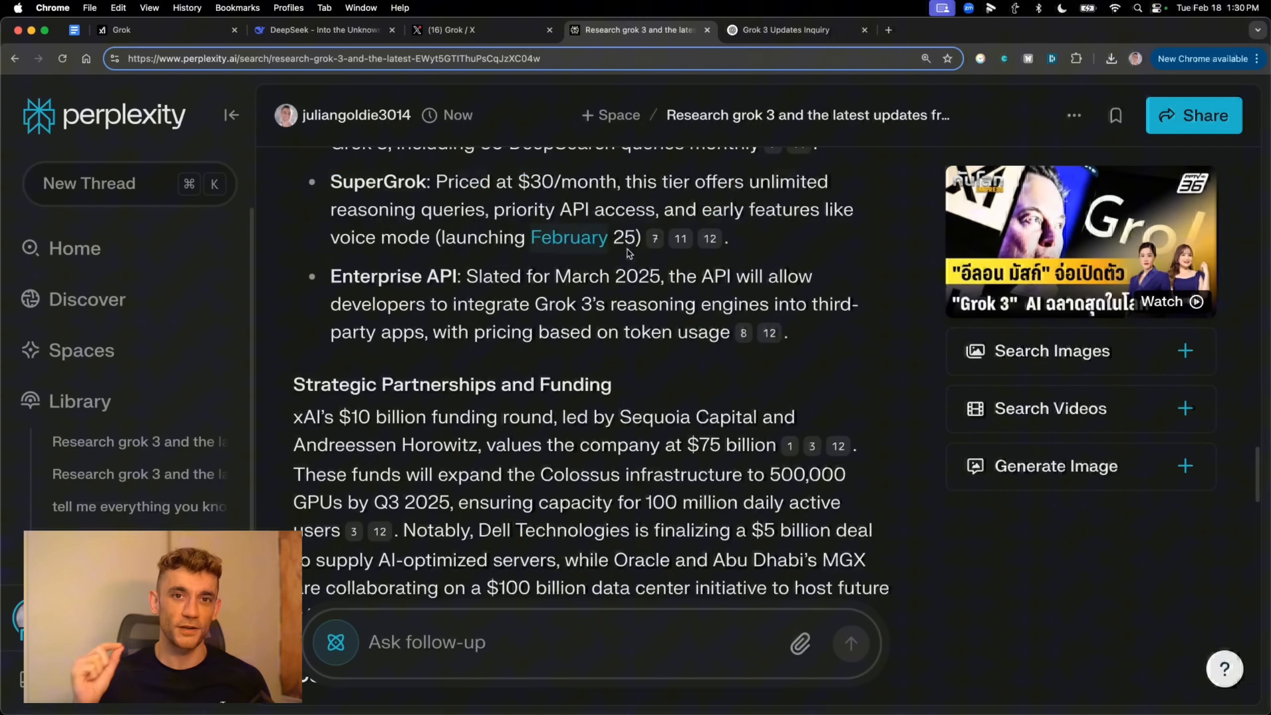
{"action": "mouse_move", "coordinate": [344, 286]}
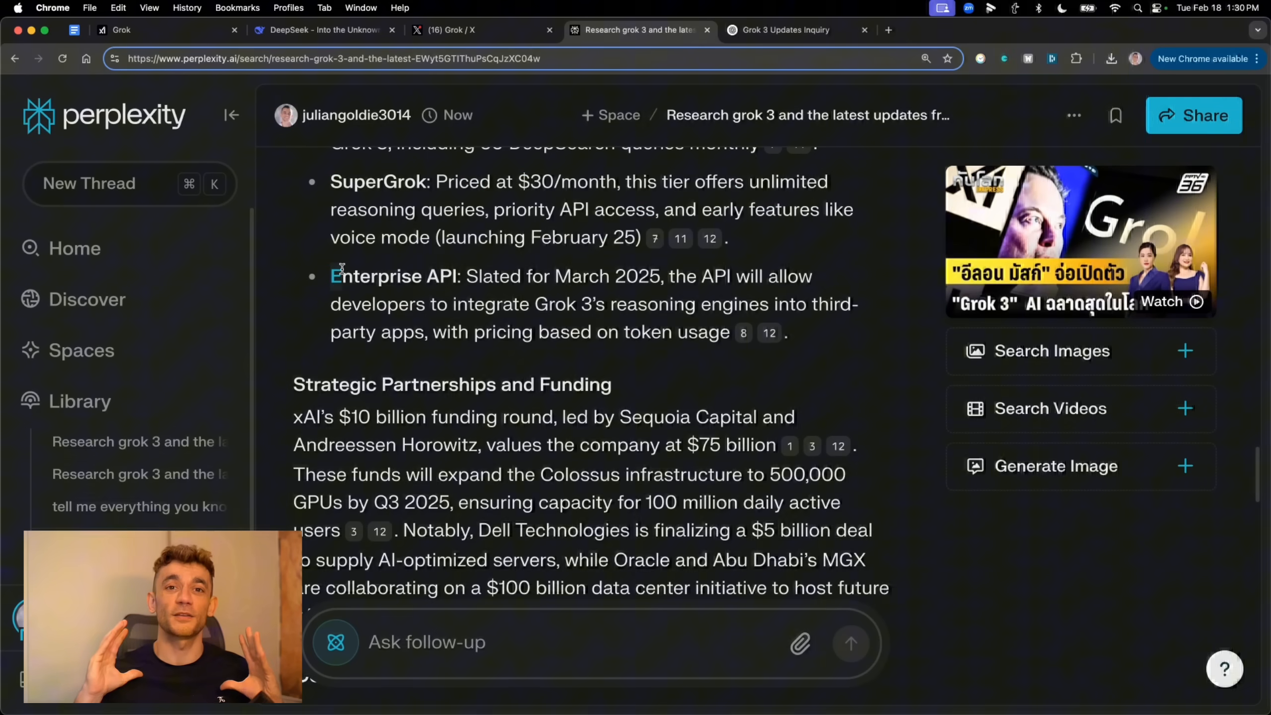
{"action": "left_click_drag", "start_coordinate": [331, 276], "coordinate": [560, 332]}
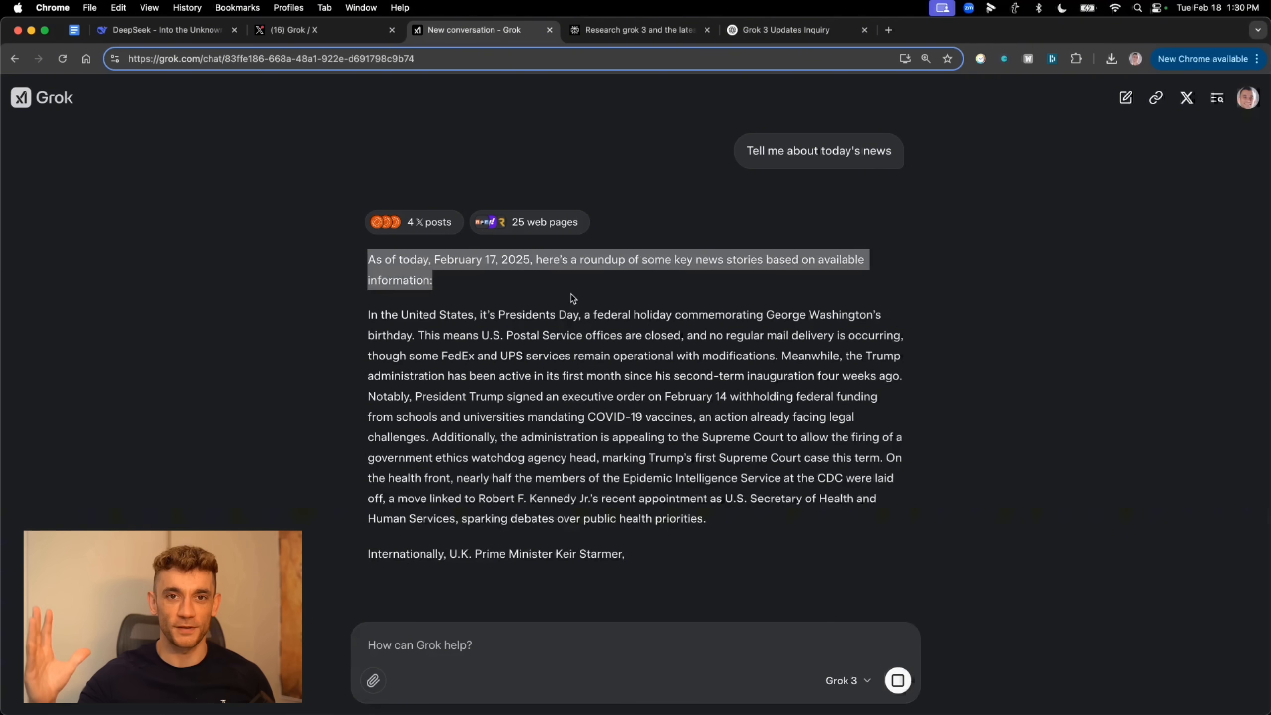
Copy a share link to the today's-news conversation after scrolling to the answer's end
{"action": "scroll", "scroll_direction": "down", "scroll_amount": 3}
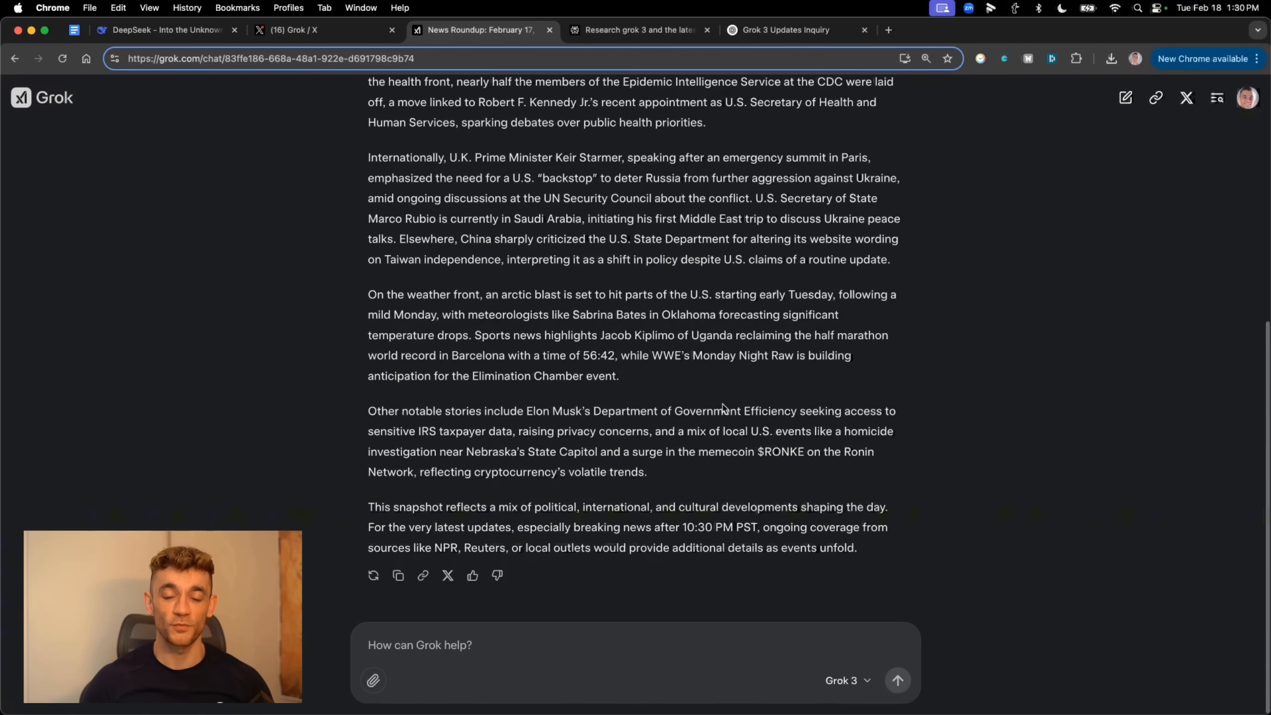
{"action": "left_click", "coordinate": [1157, 98]}
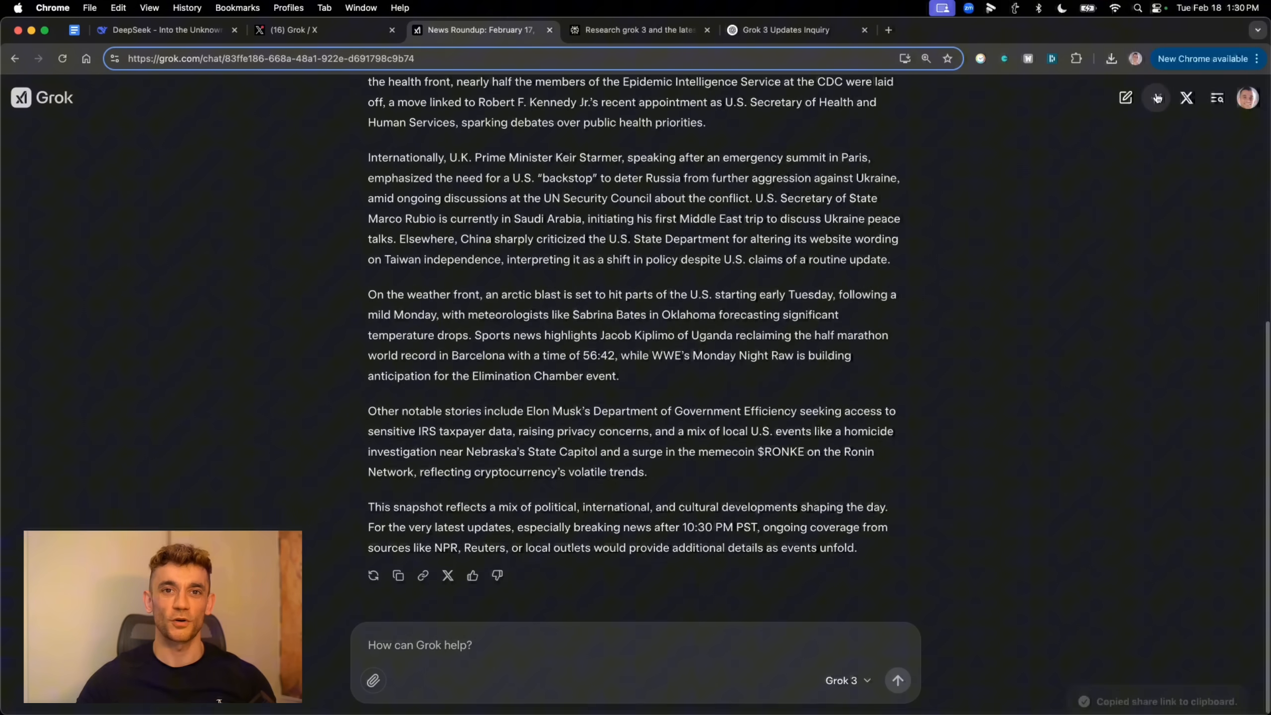
{"action": "left_click", "coordinate": [1157, 98]}
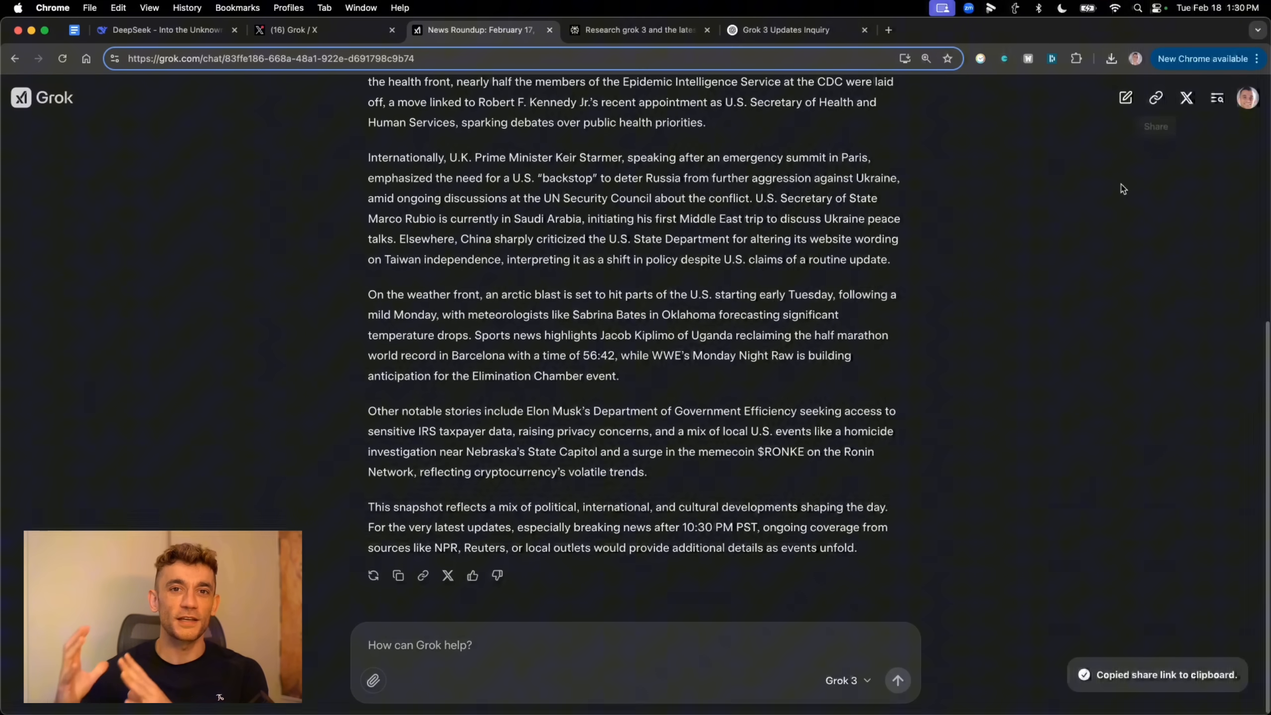